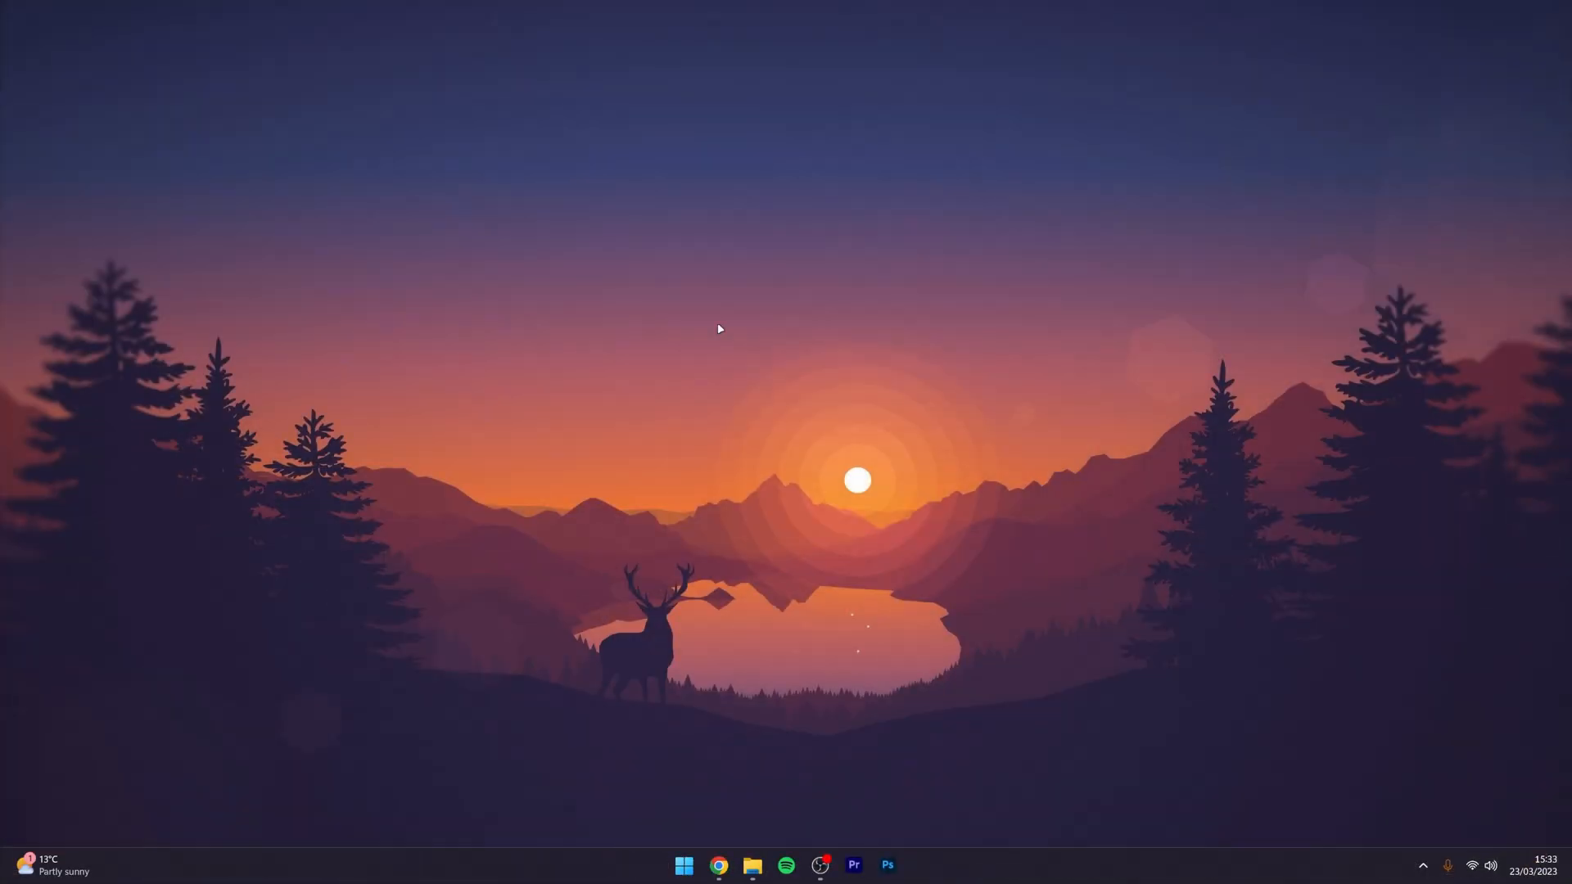
Step: Launch Chrome from the taskbar to load the Minecraft.net homepage
{"action": "left_click", "coordinate": [718, 864]}
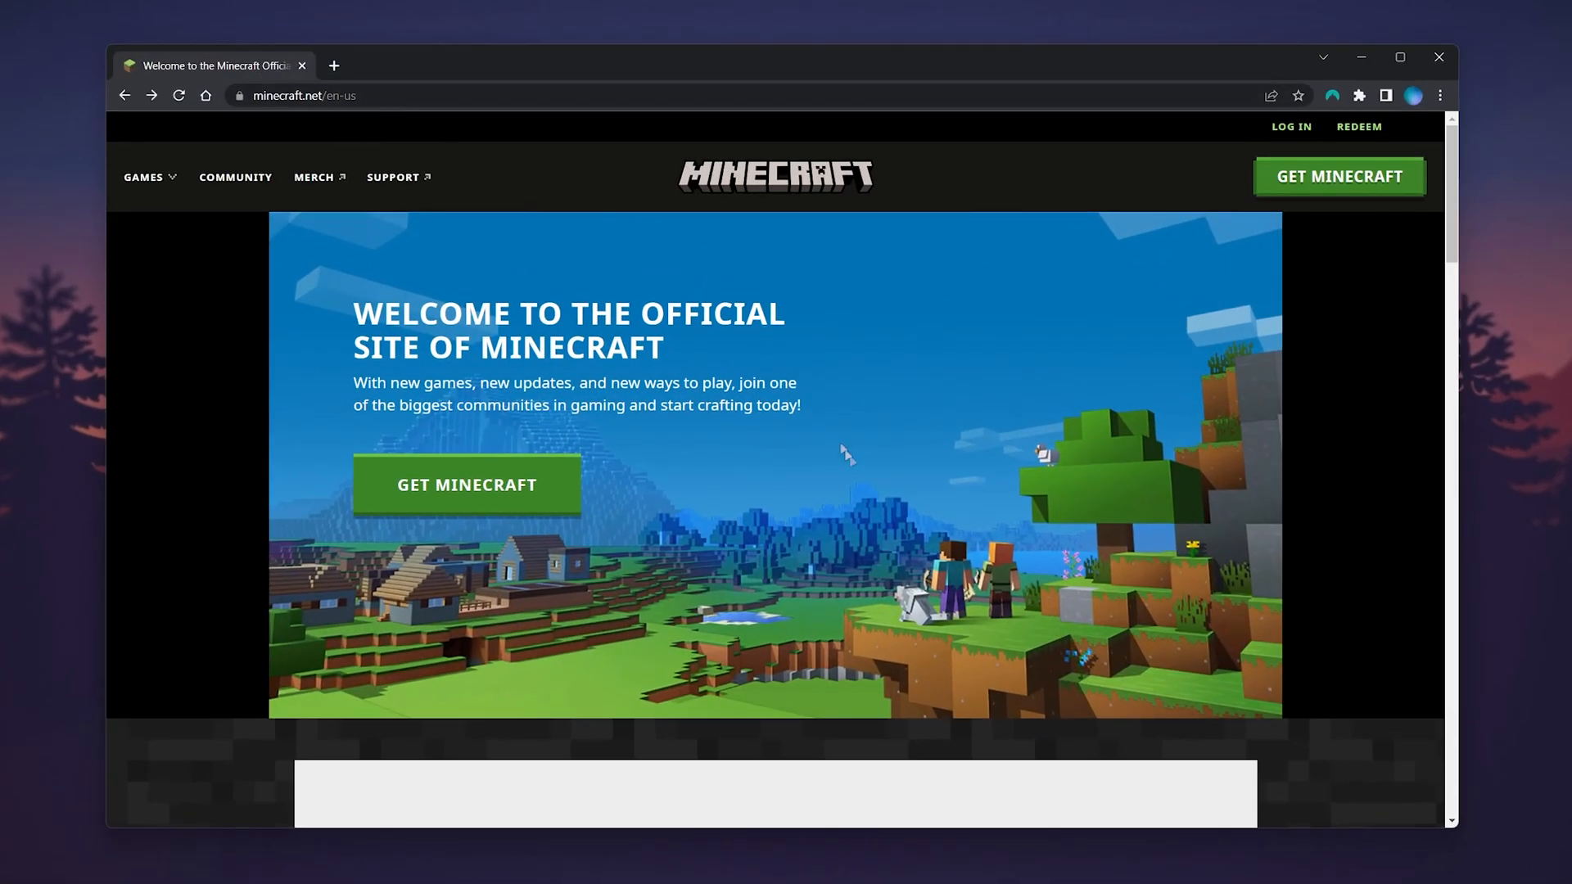
{"action": "mouse_move", "coordinate": [847, 345]}
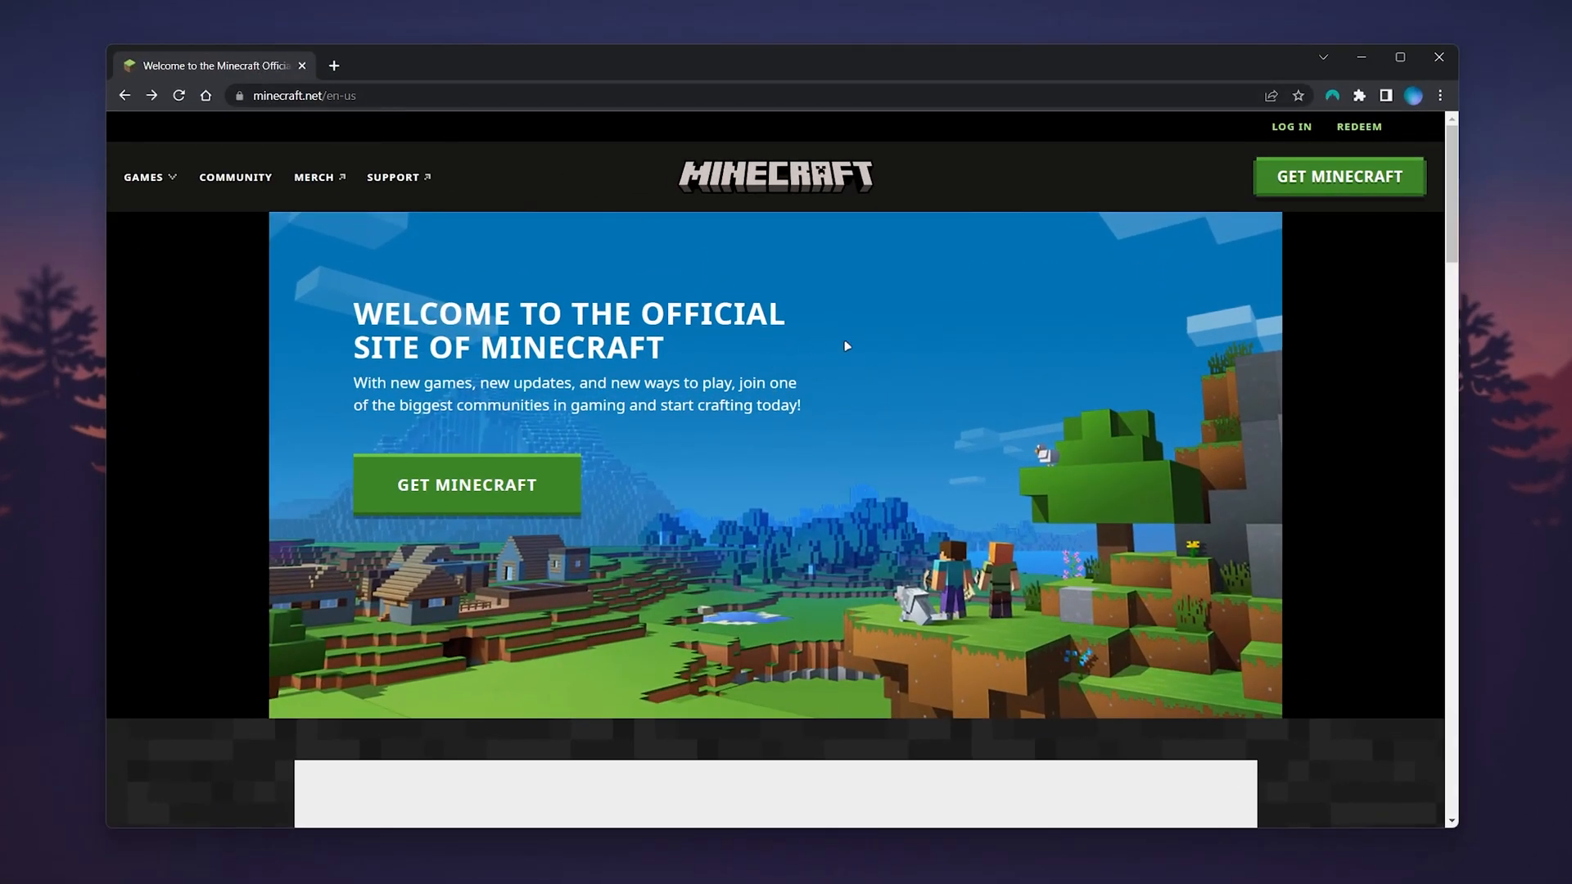
{"action": "mouse_move", "coordinate": [1290, 126]}
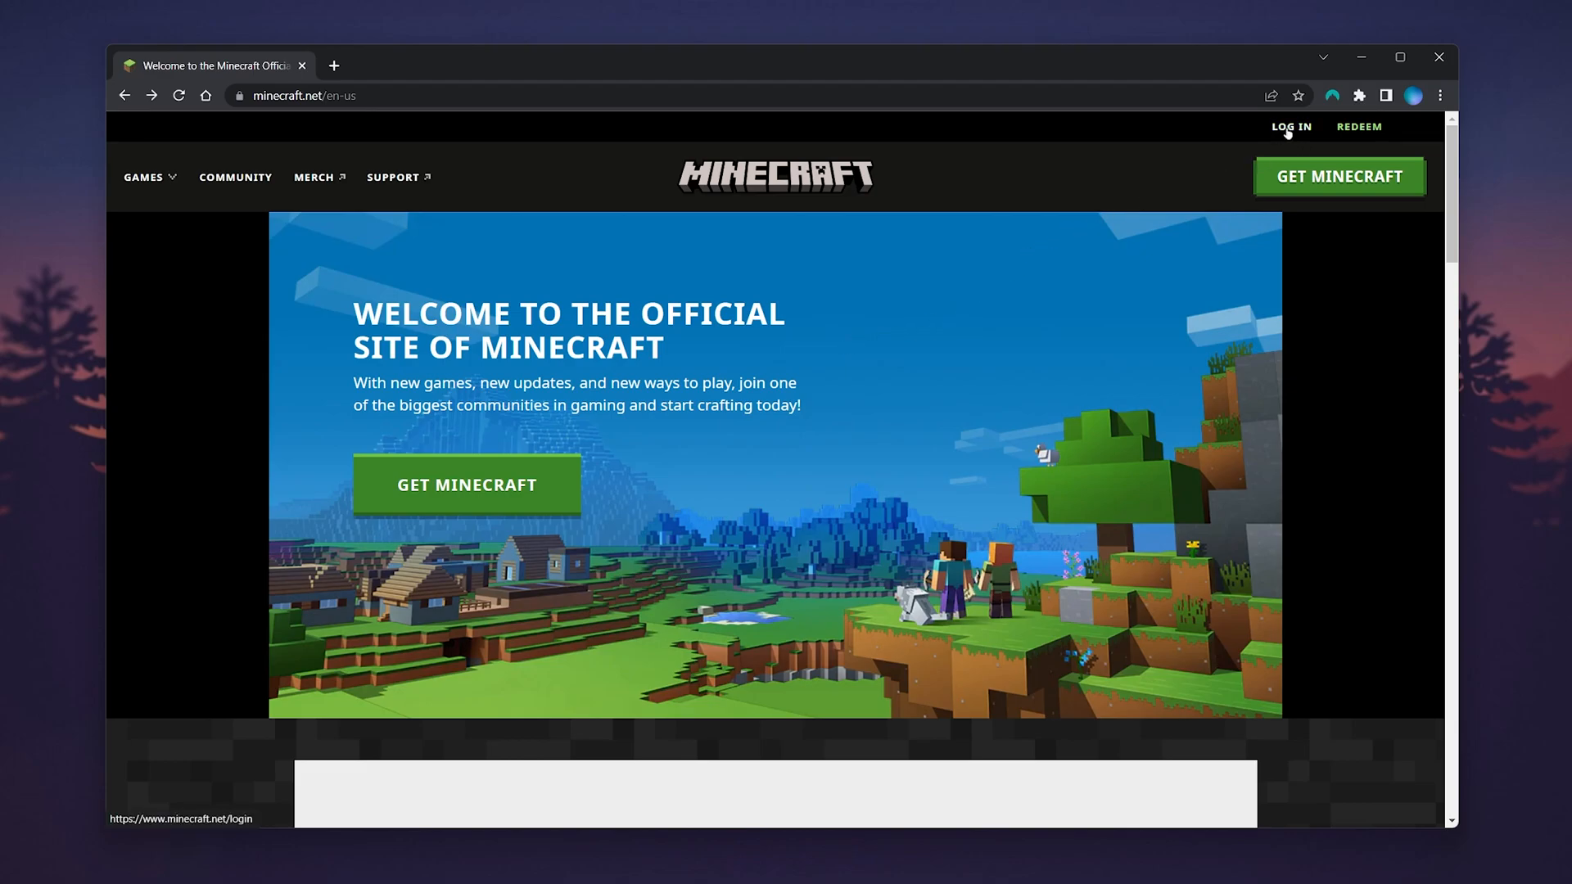
Step: Start logging in to Minecraft.net with a Microsoft account, continuing past the account step
{"action": "left_click", "coordinate": [1290, 126]}
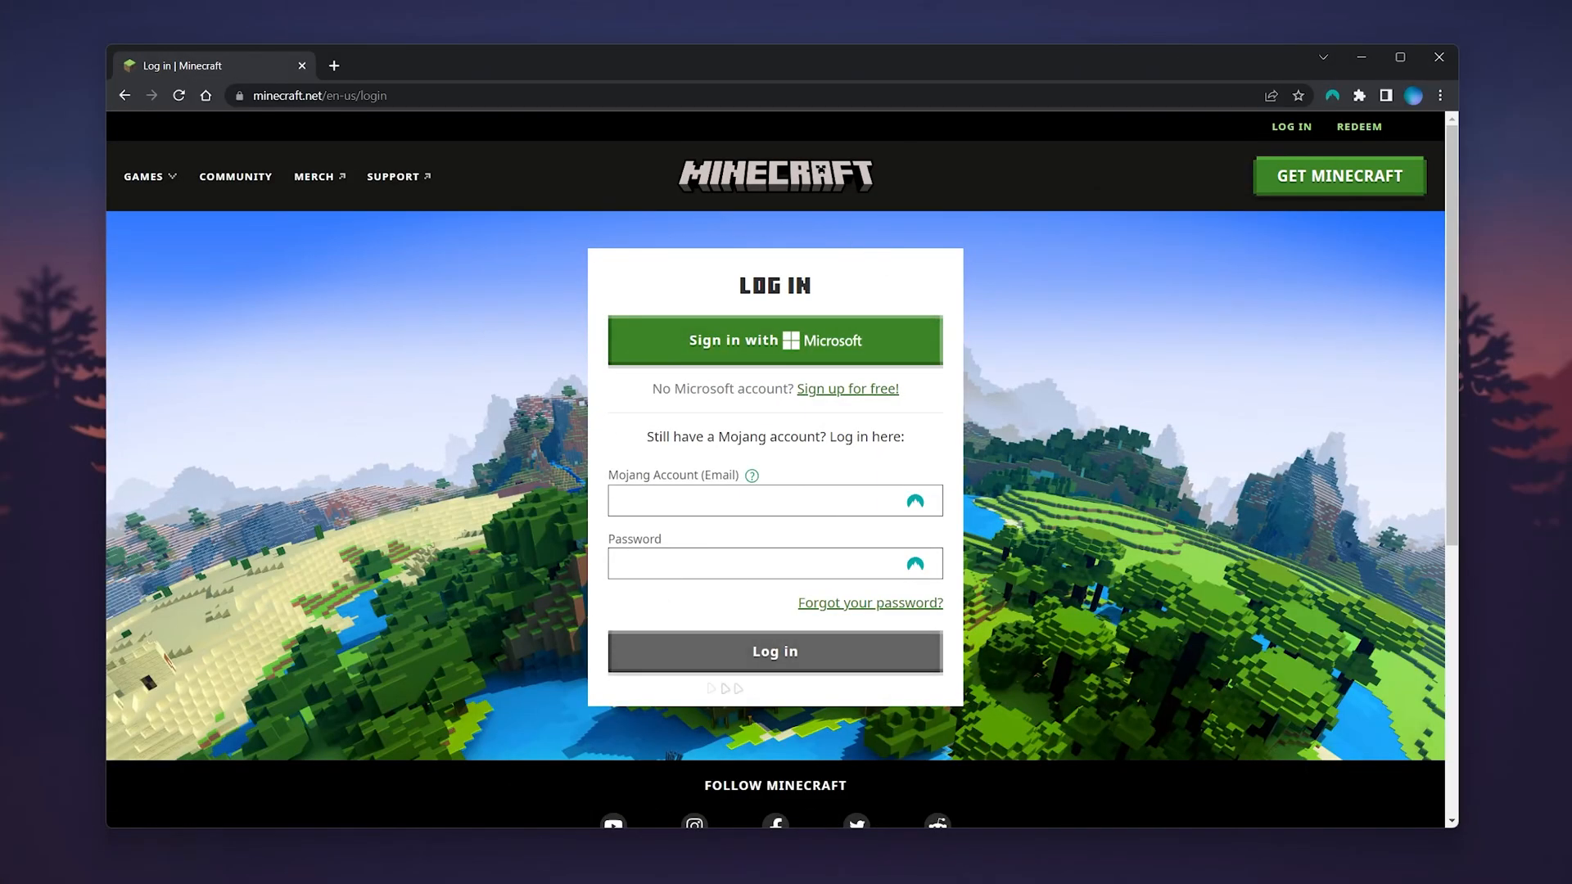
{"action": "mouse_move", "coordinate": [992, 284]}
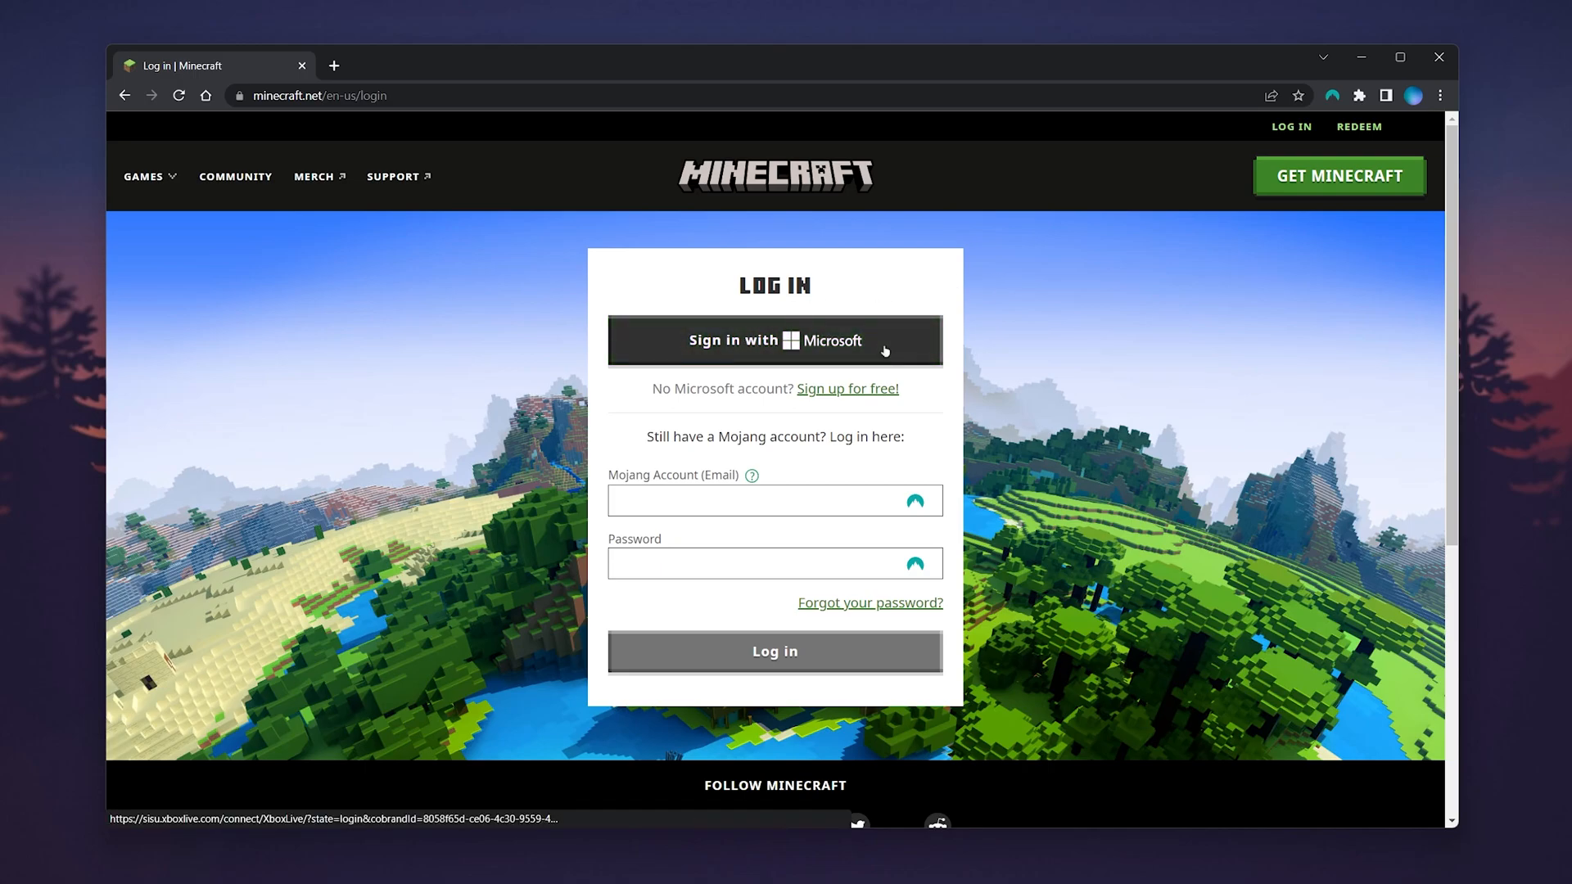
{"action": "left_click", "coordinate": [774, 340]}
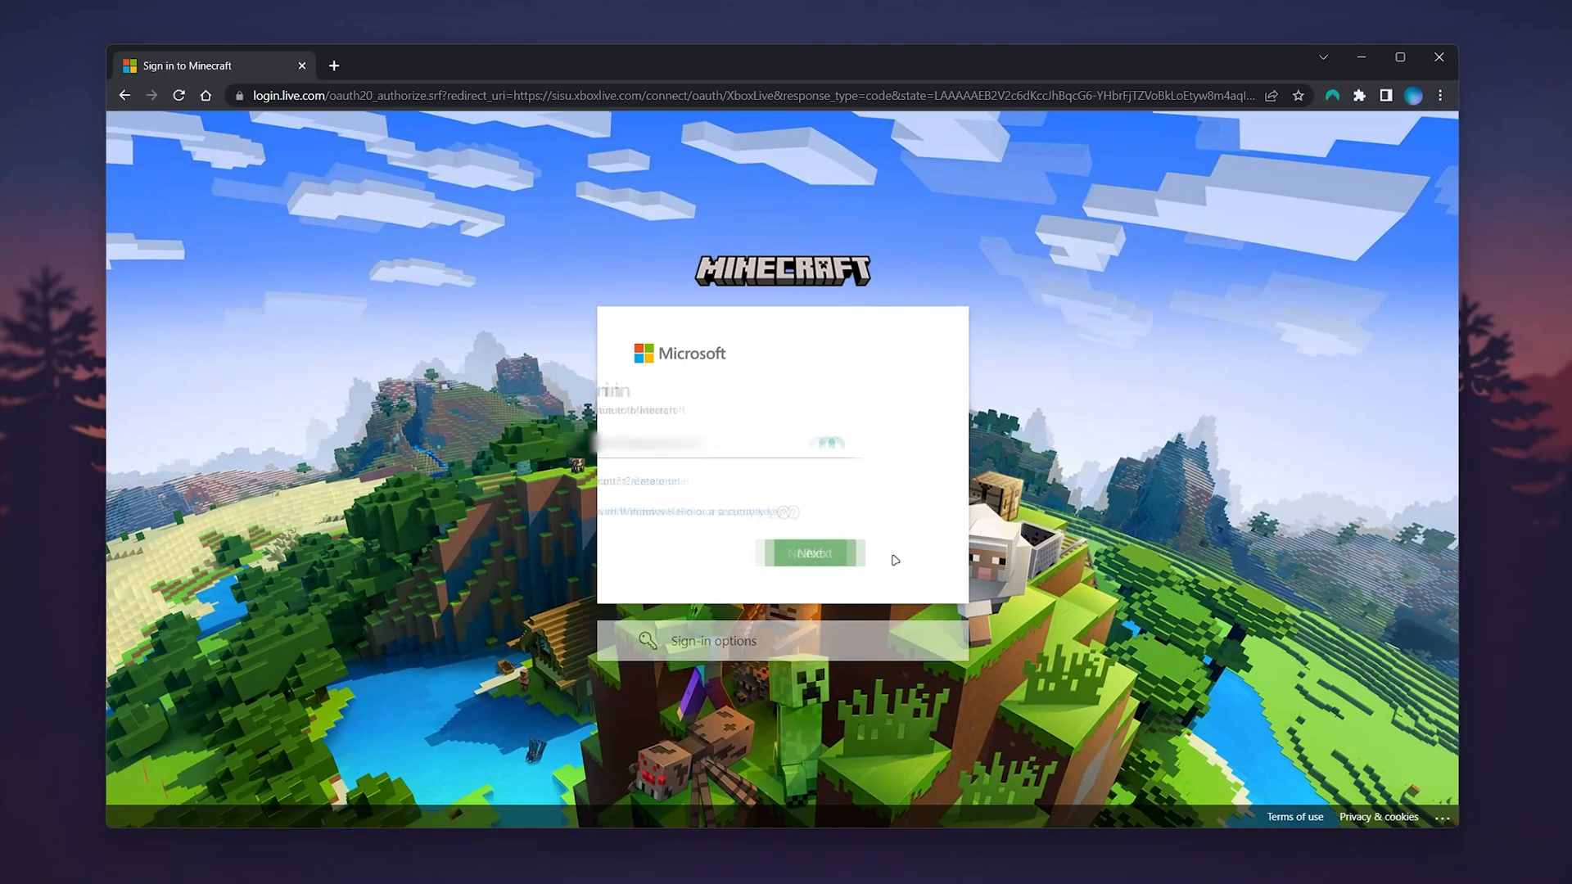
{"action": "left_click", "coordinate": [810, 553]}
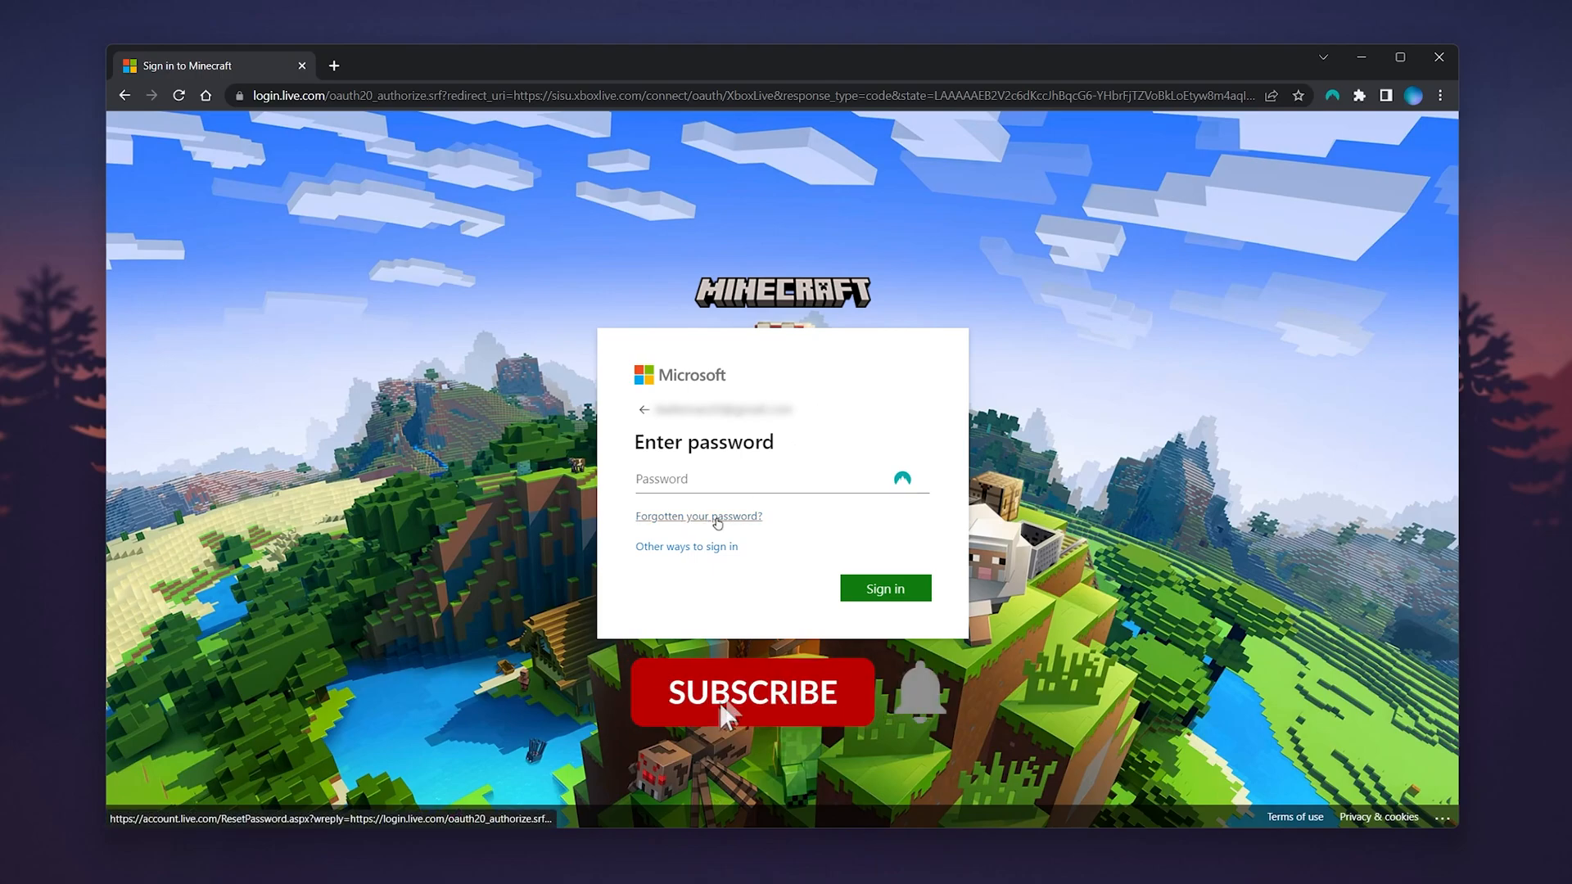
Step: Enter the account password and sign in
{"action": "left_click", "coordinate": [752, 692]}
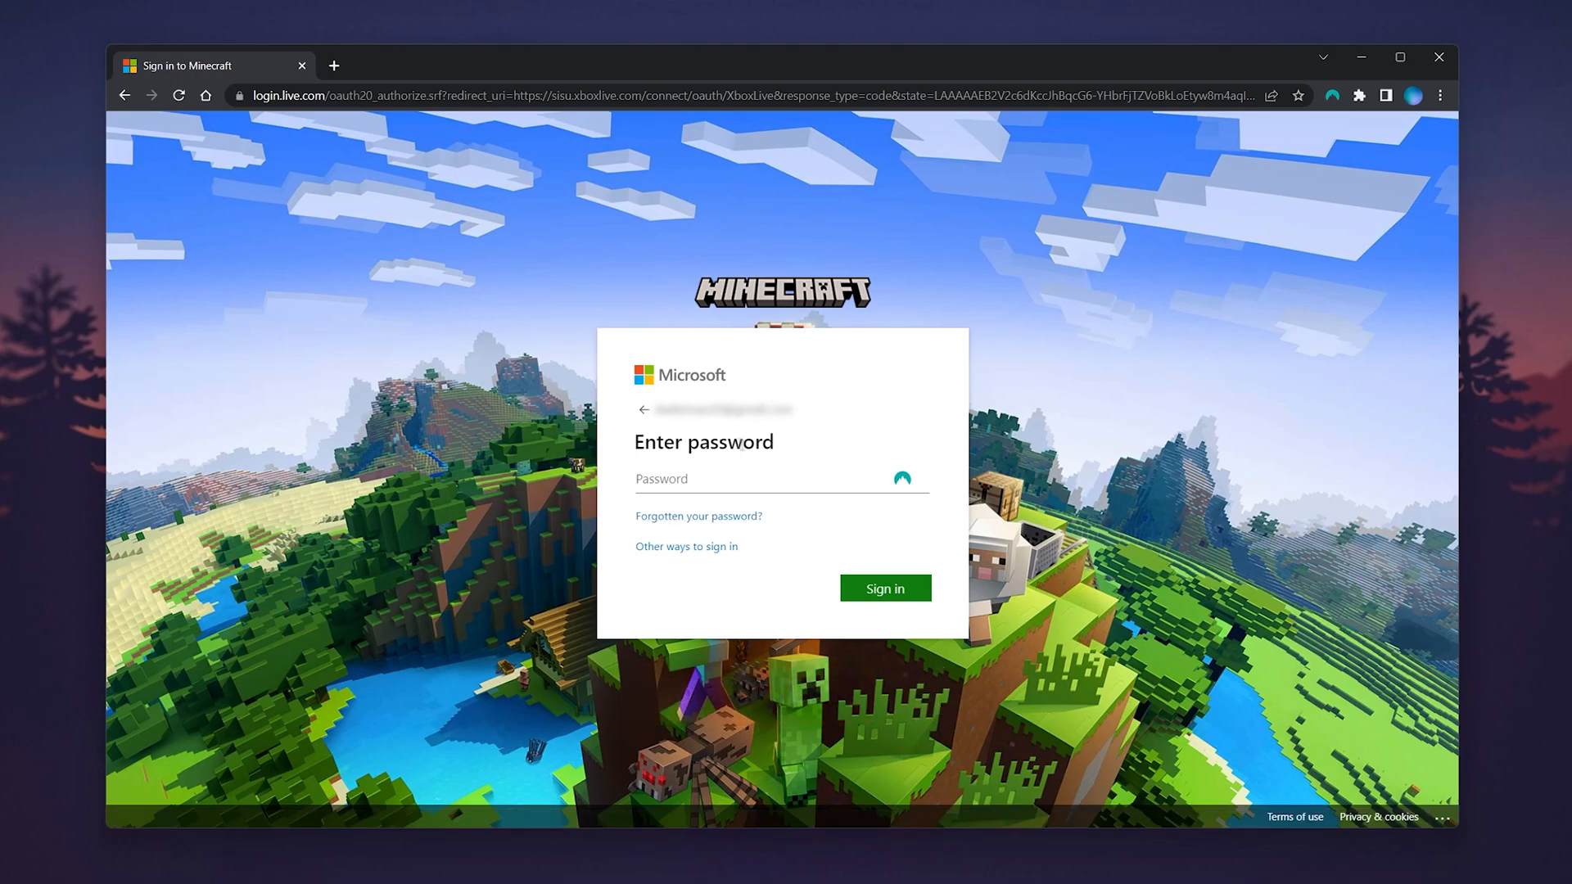
{"action": "type", "text": "password"}
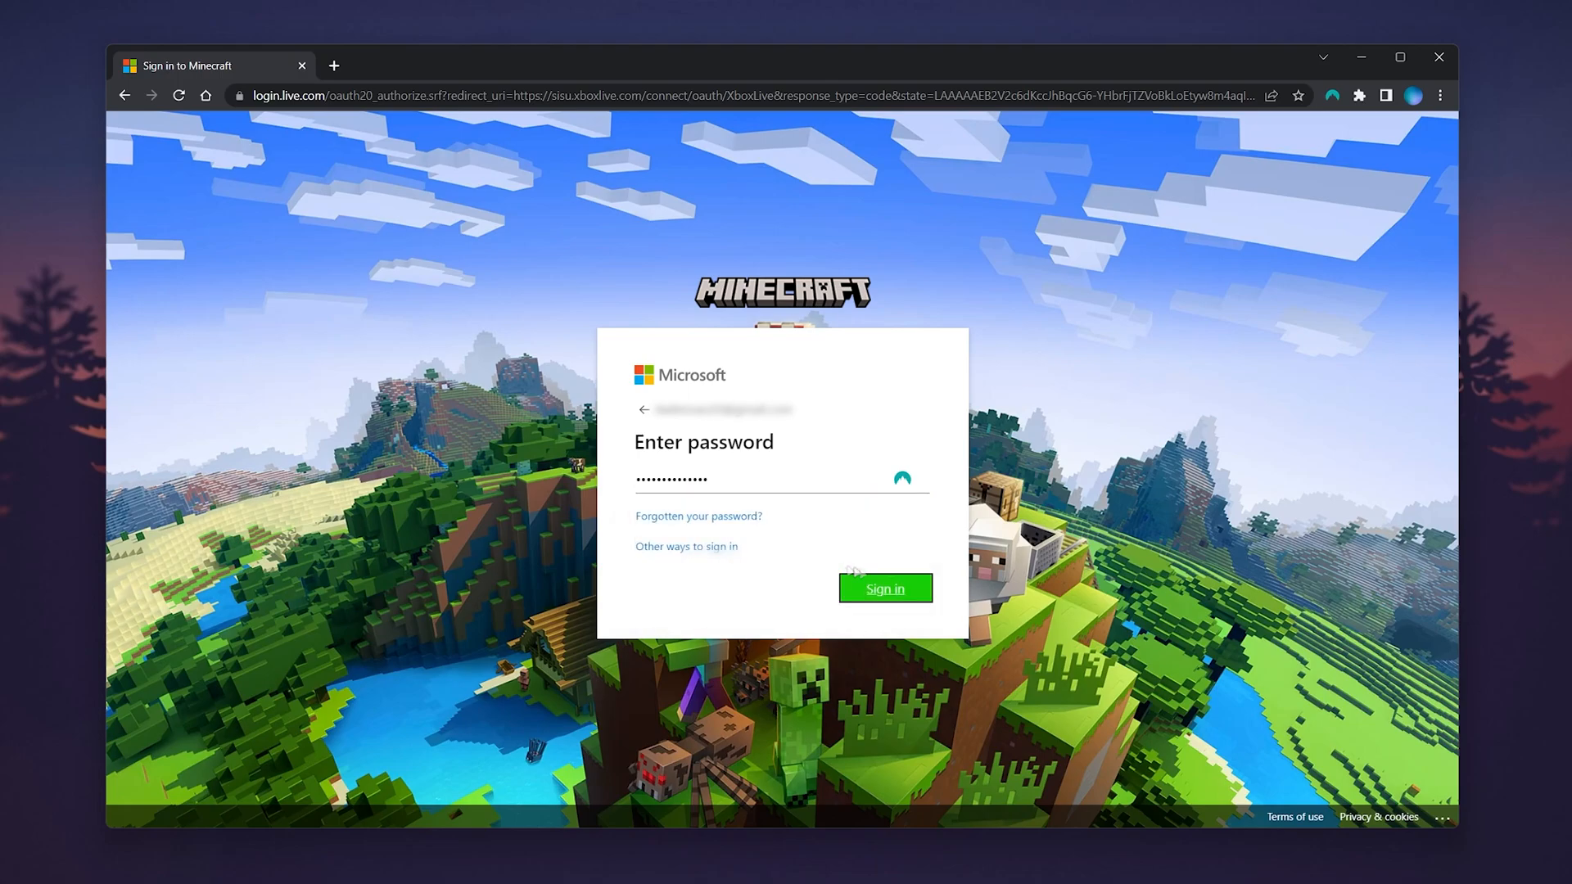
{"action": "left_click", "coordinate": [884, 589]}
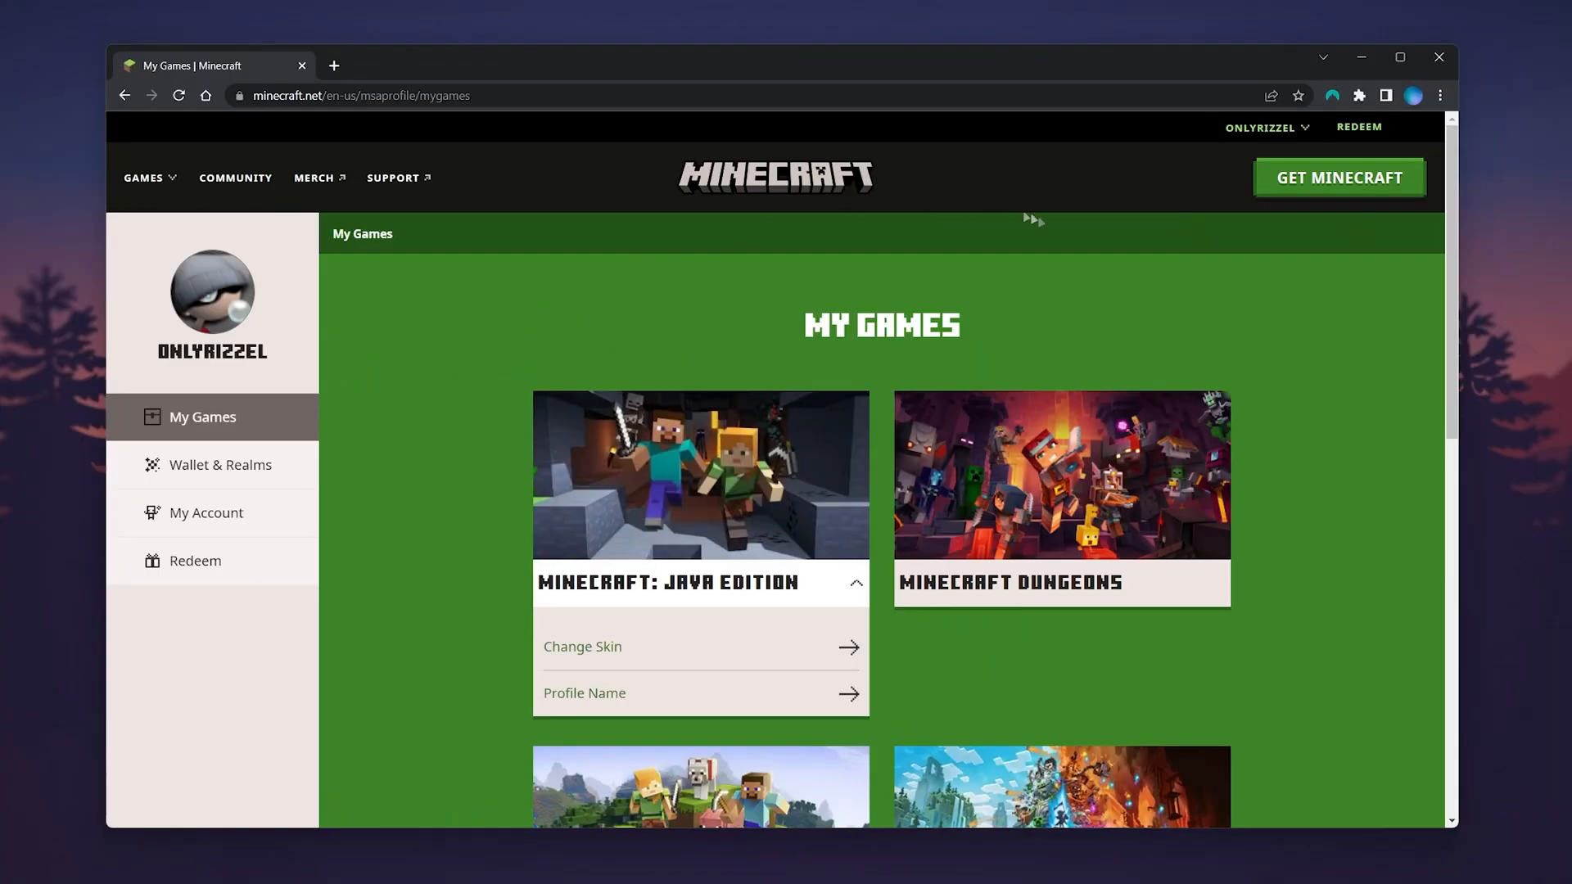
{"action": "mouse_move", "coordinate": [707, 314]}
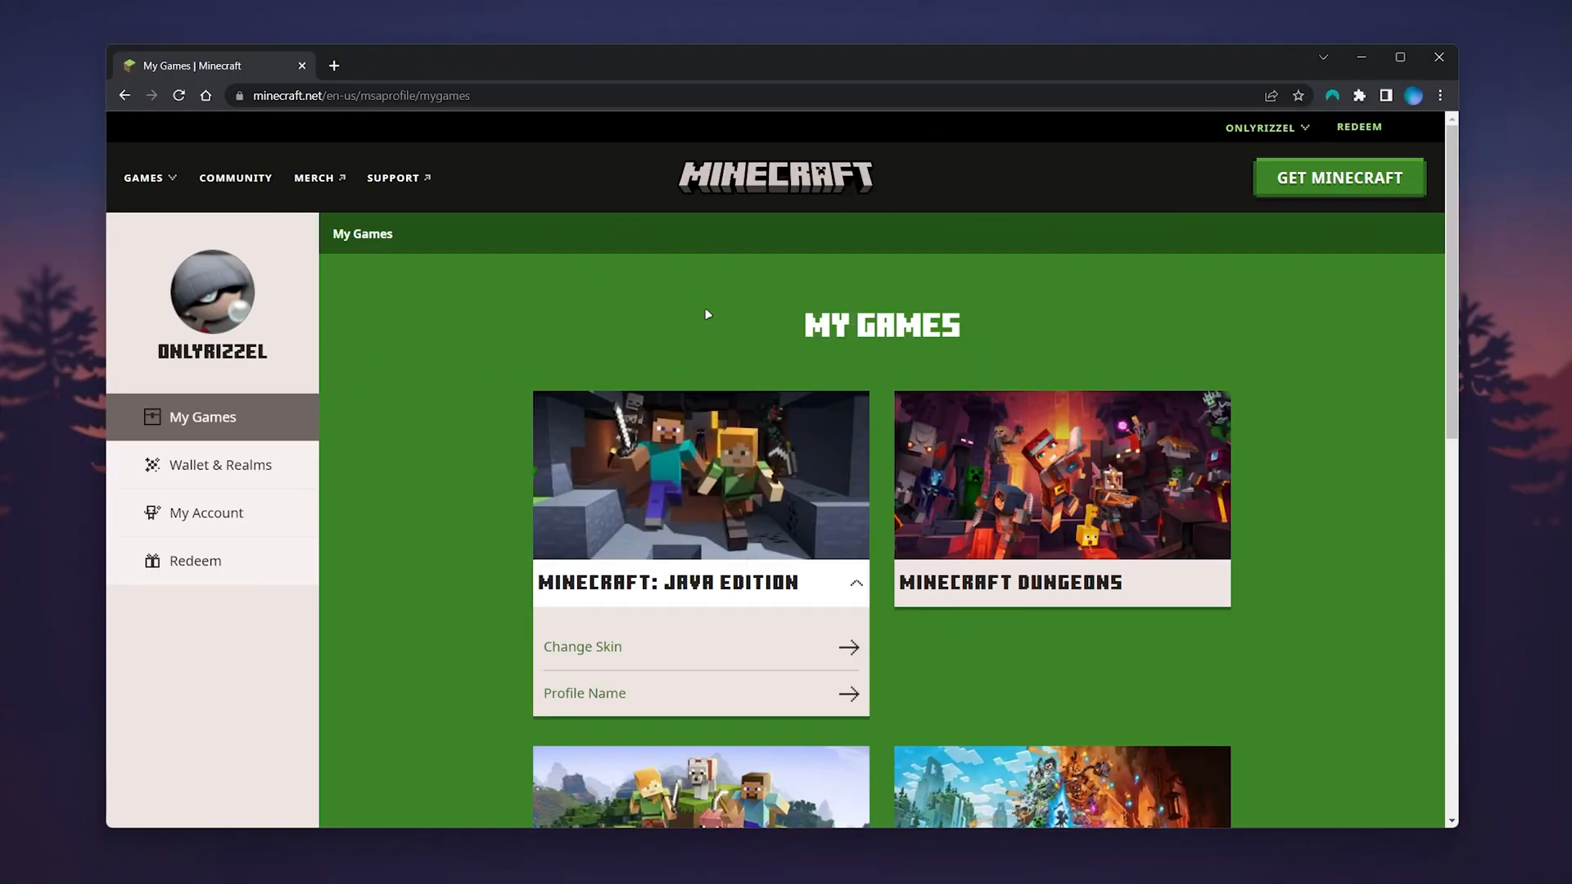
{"action": "mouse_move", "coordinate": [501, 336]}
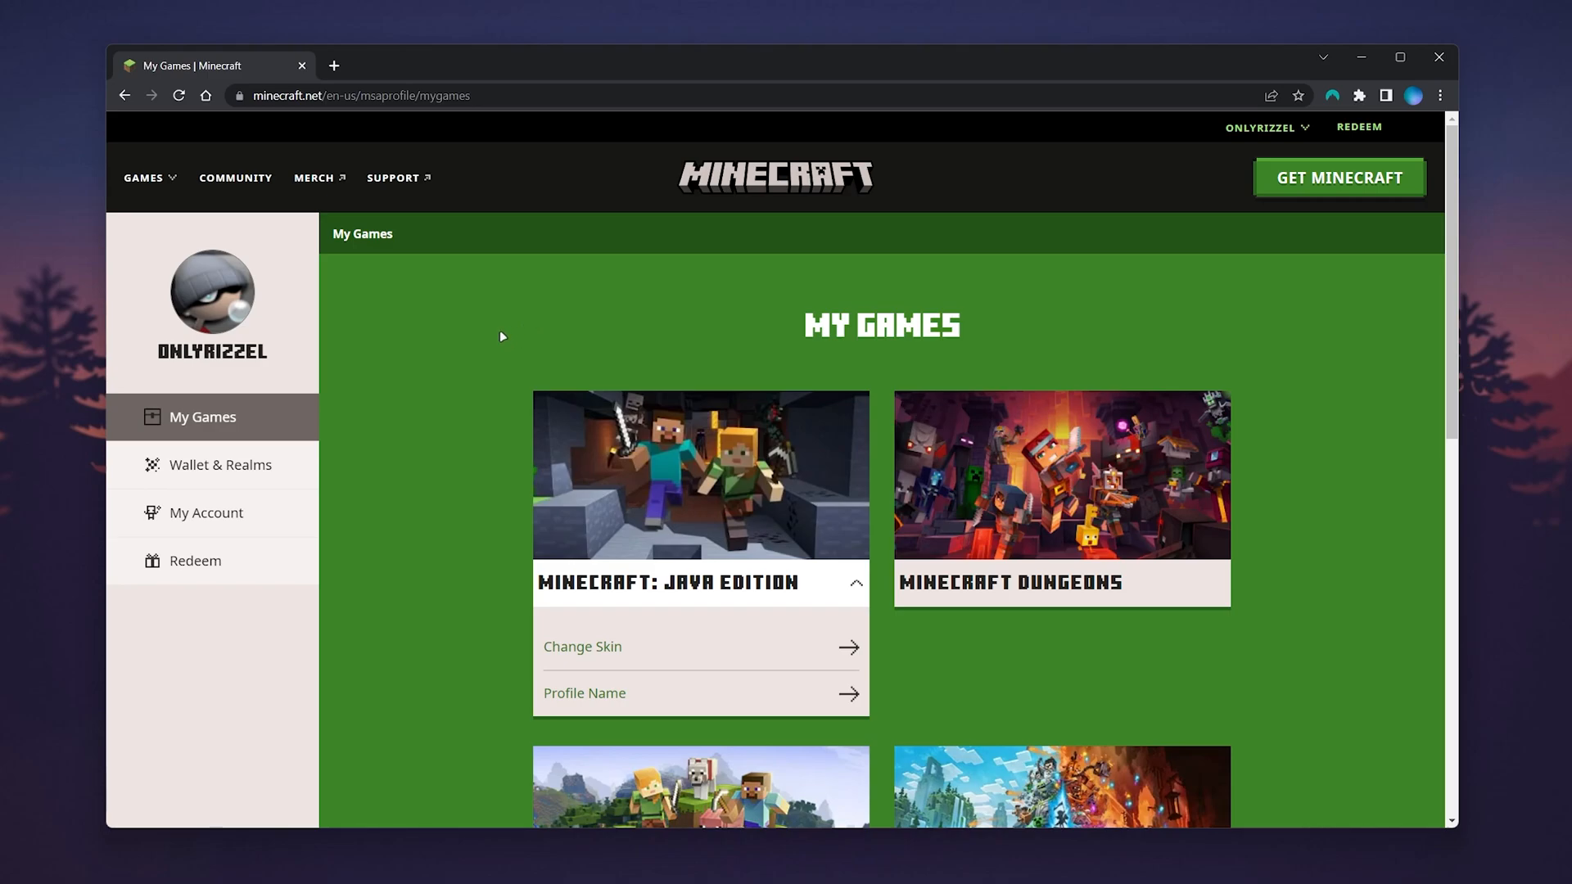
{"action": "mouse_move", "coordinate": [241, 516]}
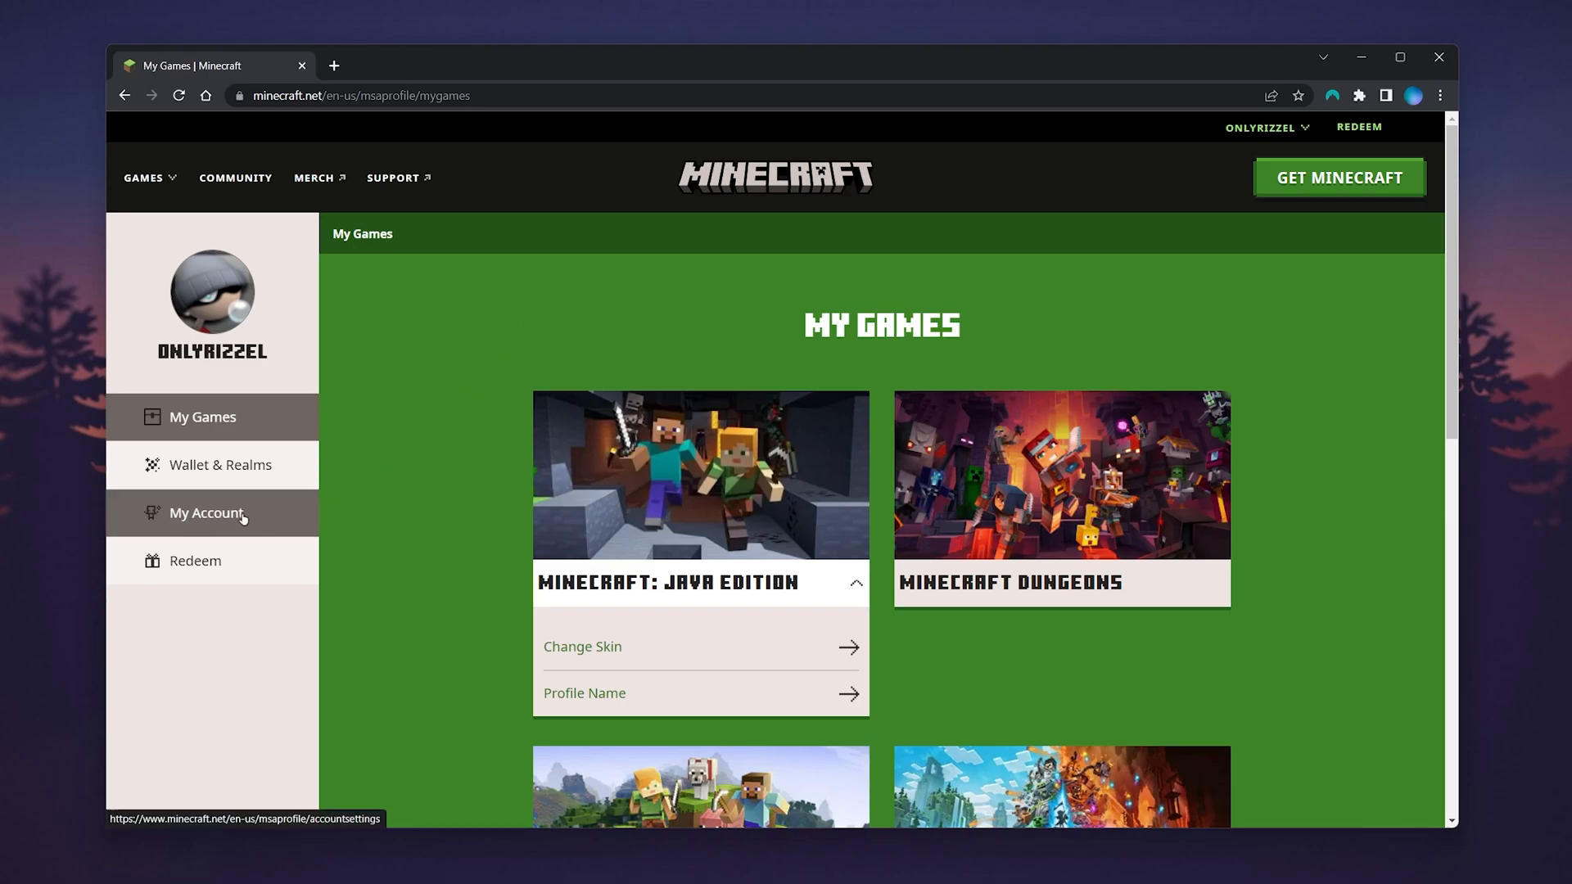
Step: Open My Account from the sidebar and deselect the personal-info note
{"action": "left_click", "coordinate": [207, 513]}
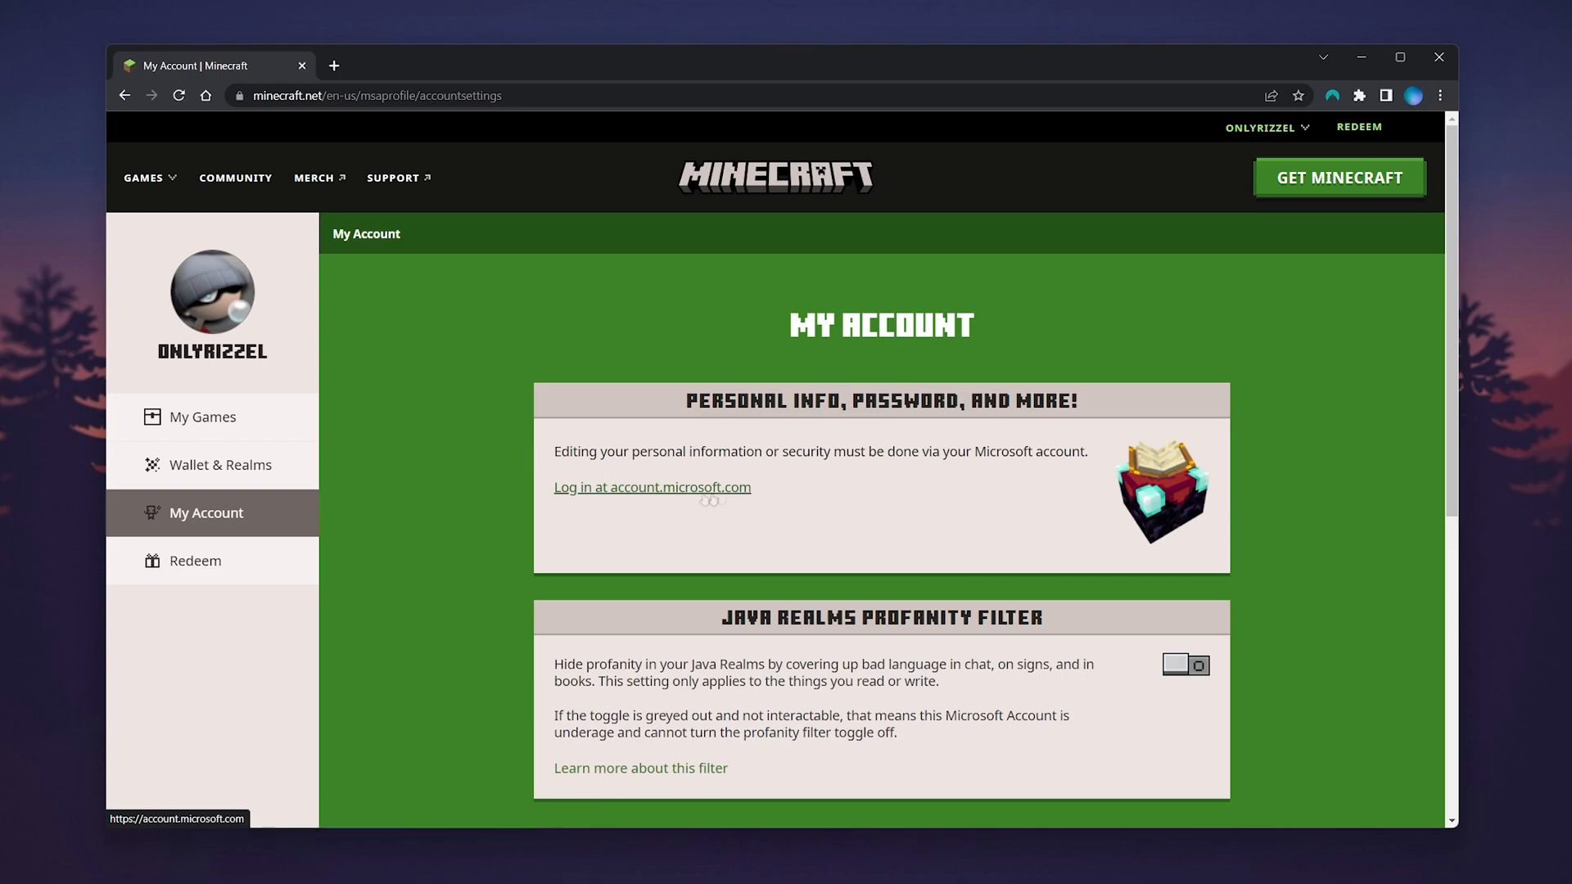
{"action": "mouse_move", "coordinate": [892, 444]}
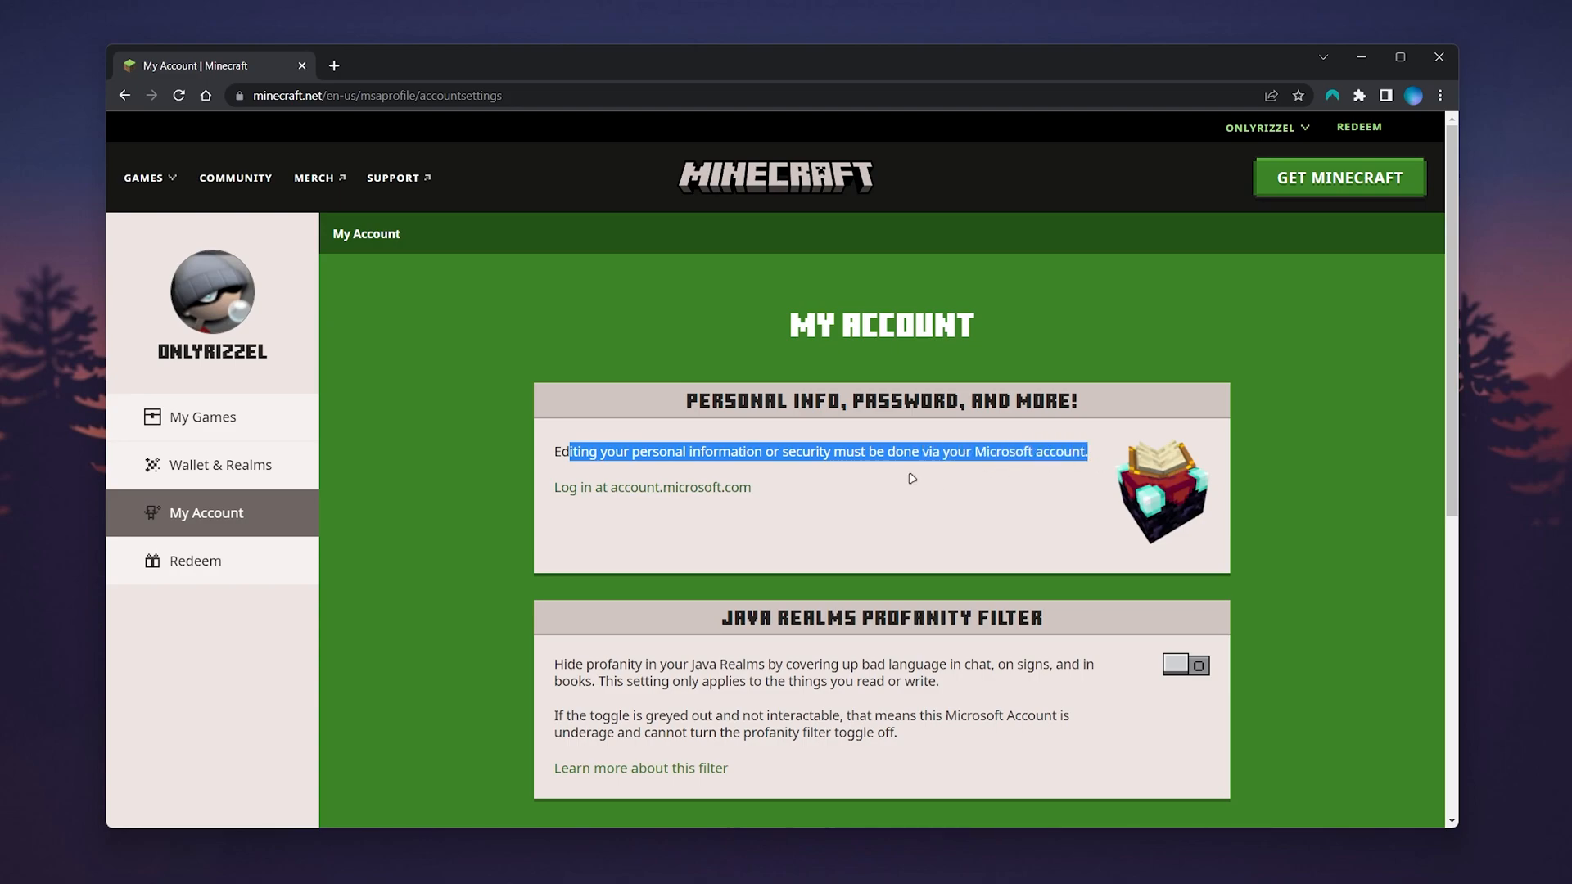
{"action": "left_click", "coordinate": [686, 470]}
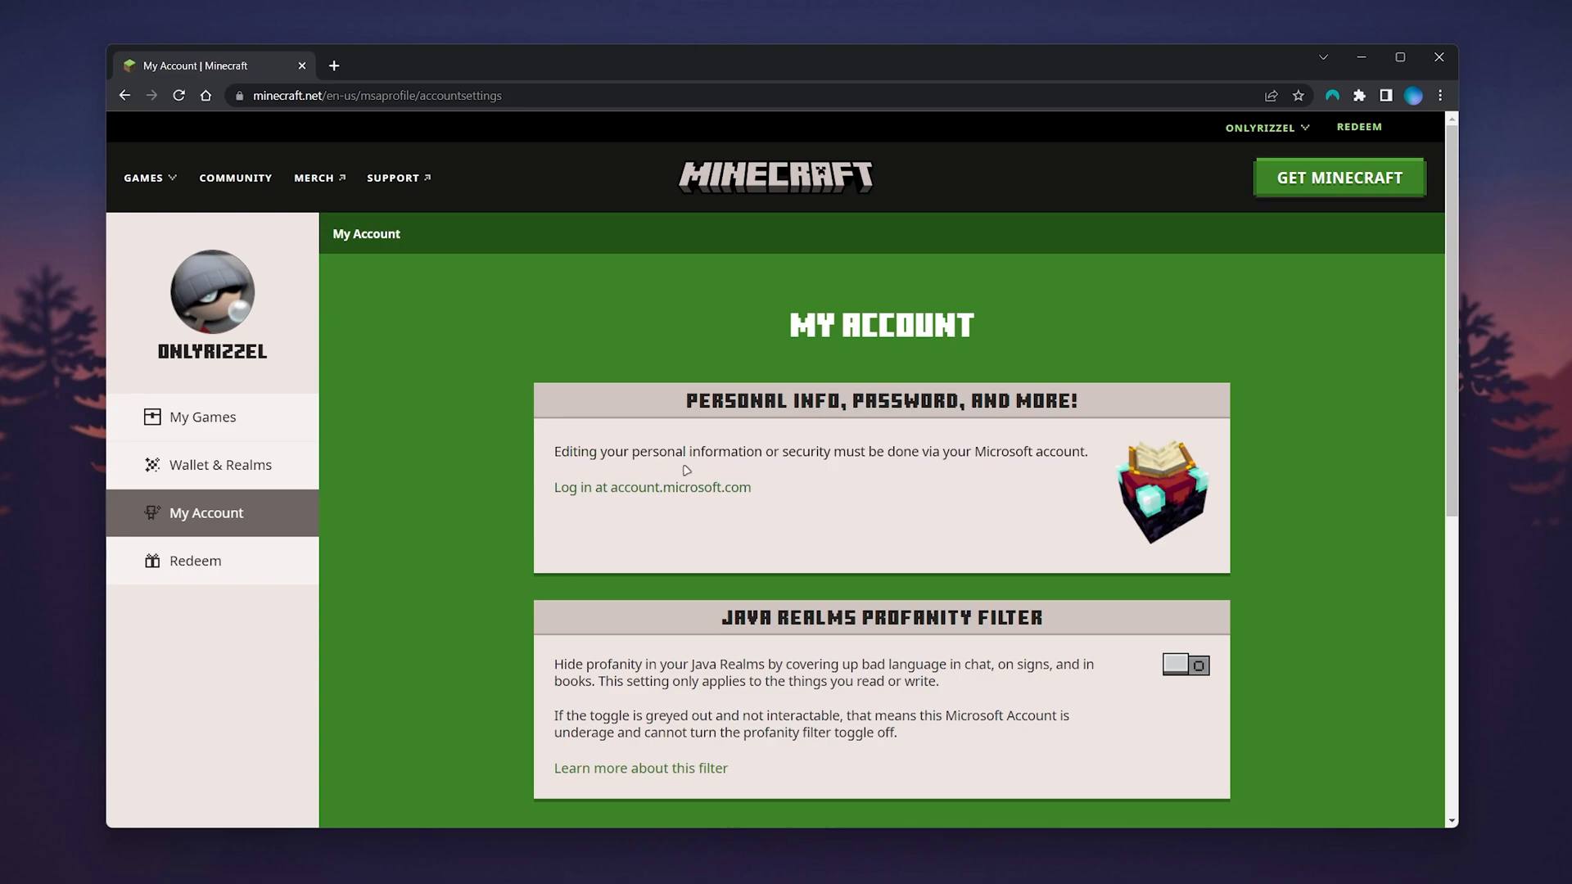
{"action": "mouse_move", "coordinate": [652, 487]}
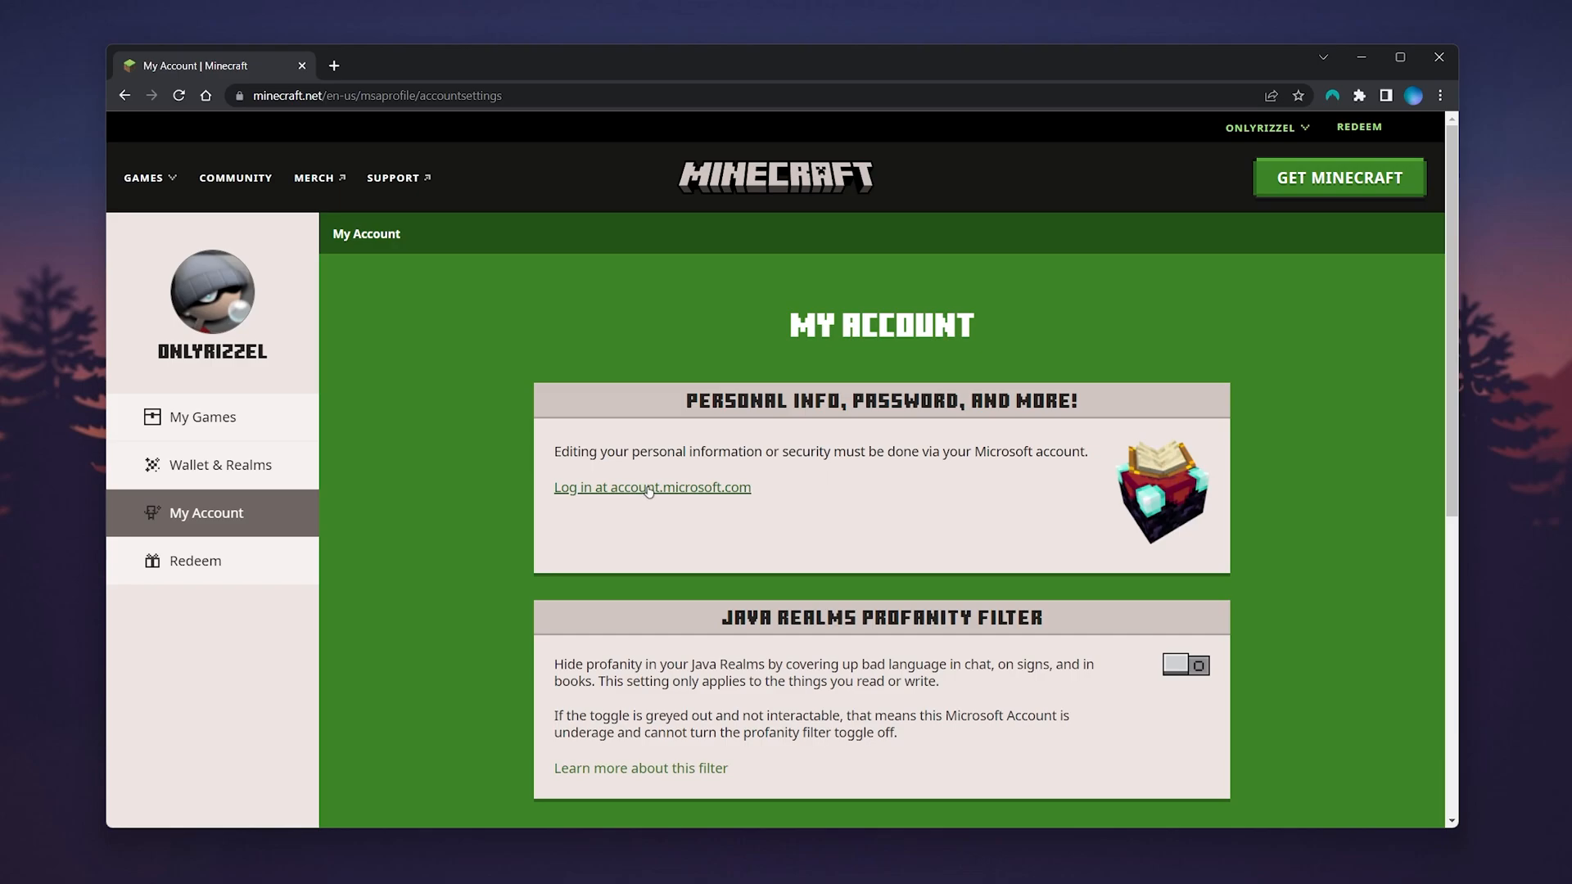
Step: Follow the account.microsoft.com link and go to Change password
{"action": "left_click", "coordinate": [651, 487]}
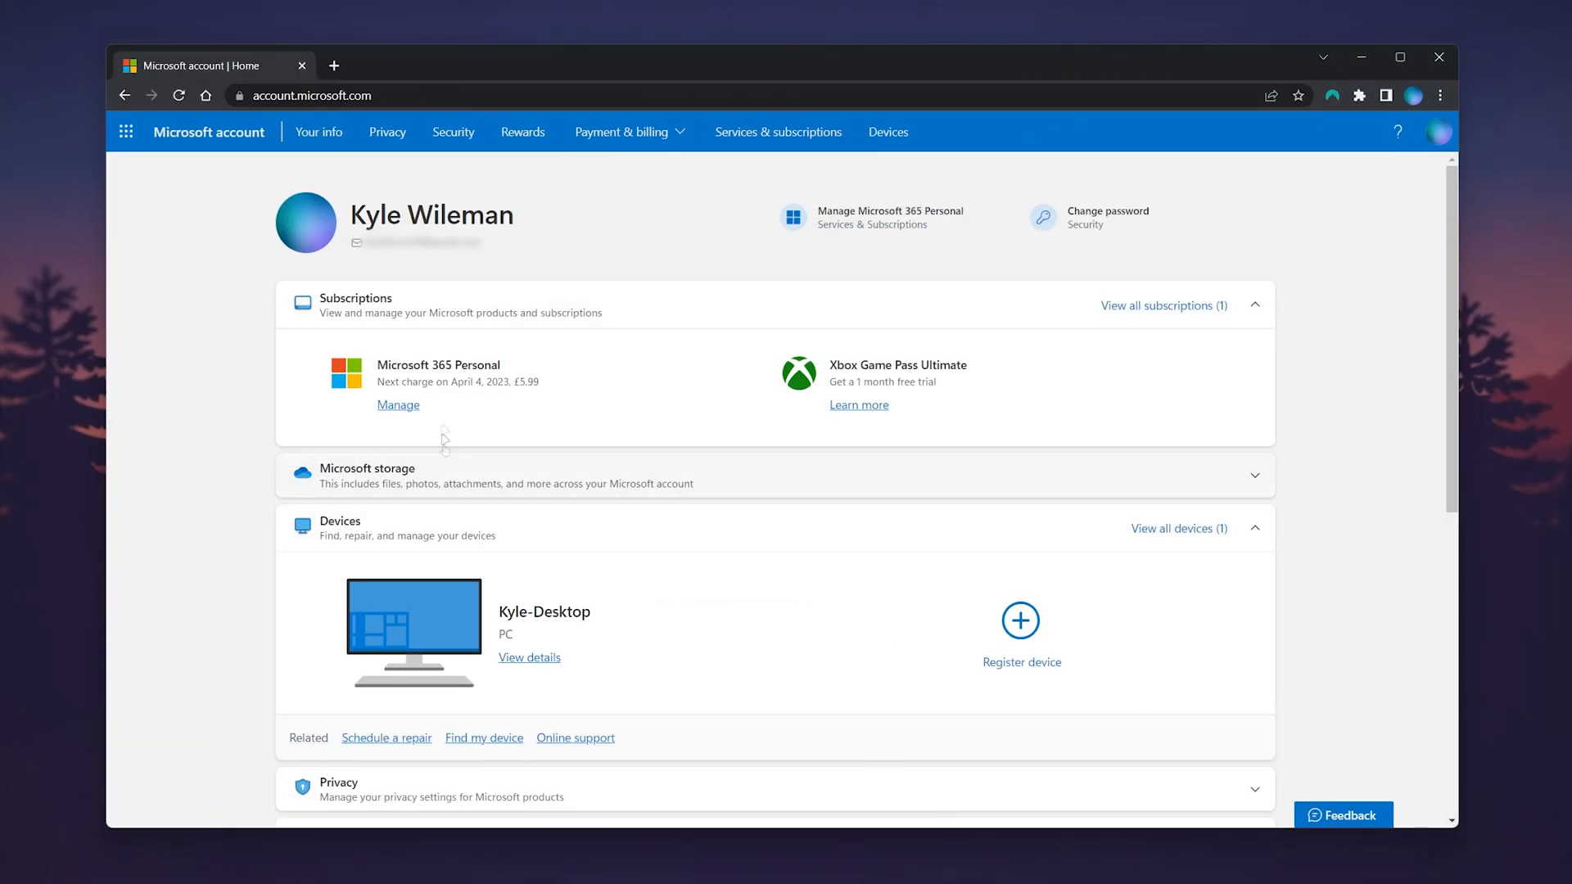
{"action": "mouse_move", "coordinate": [718, 259]}
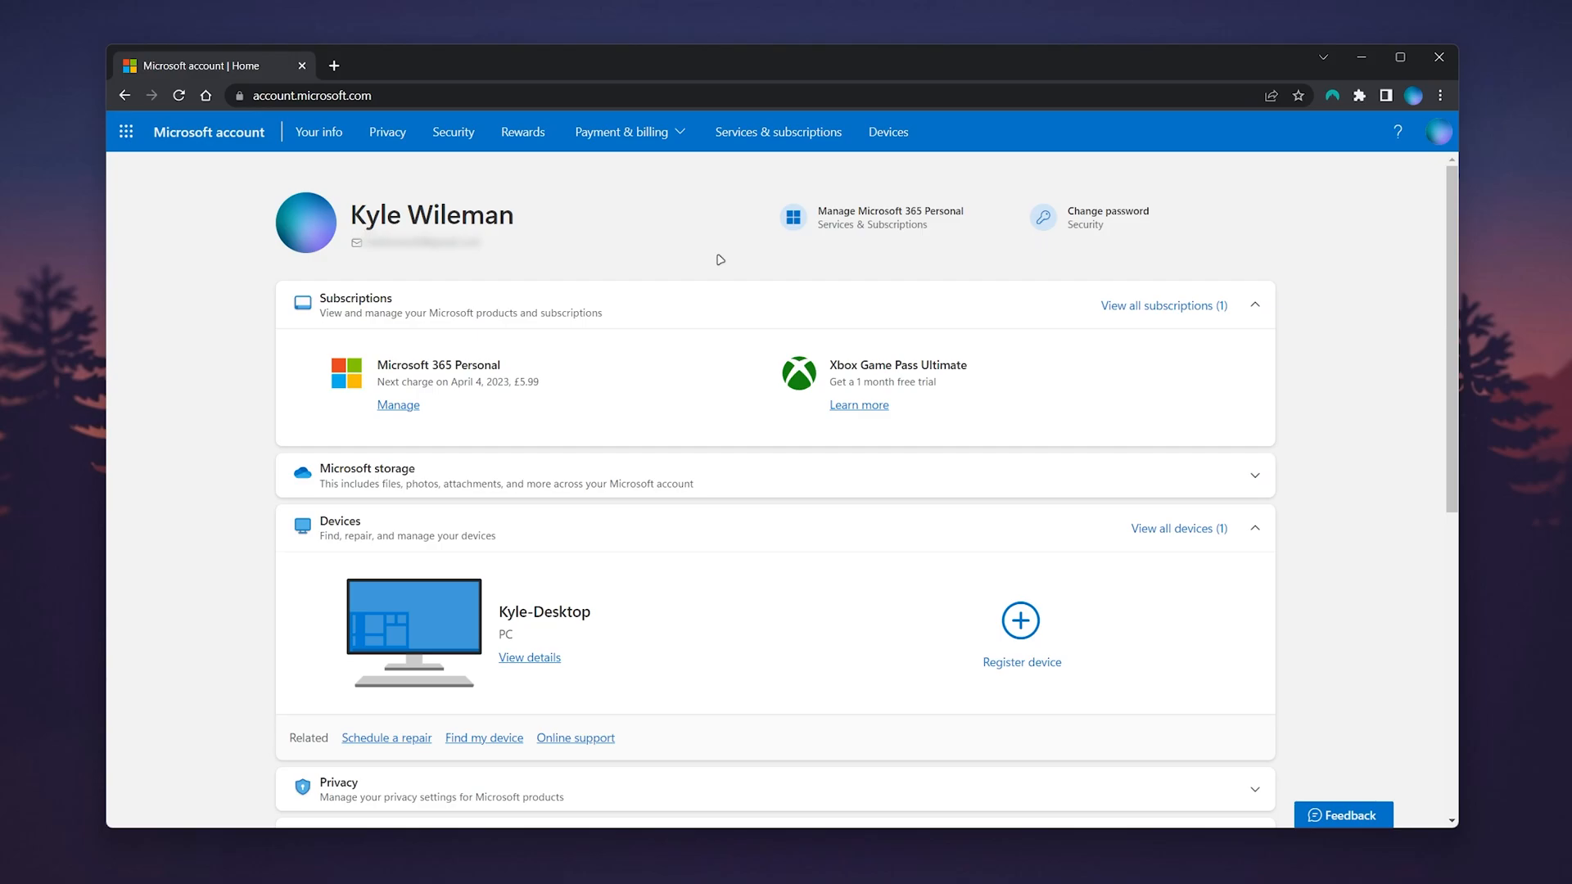
{"action": "mouse_move", "coordinate": [1088, 216]}
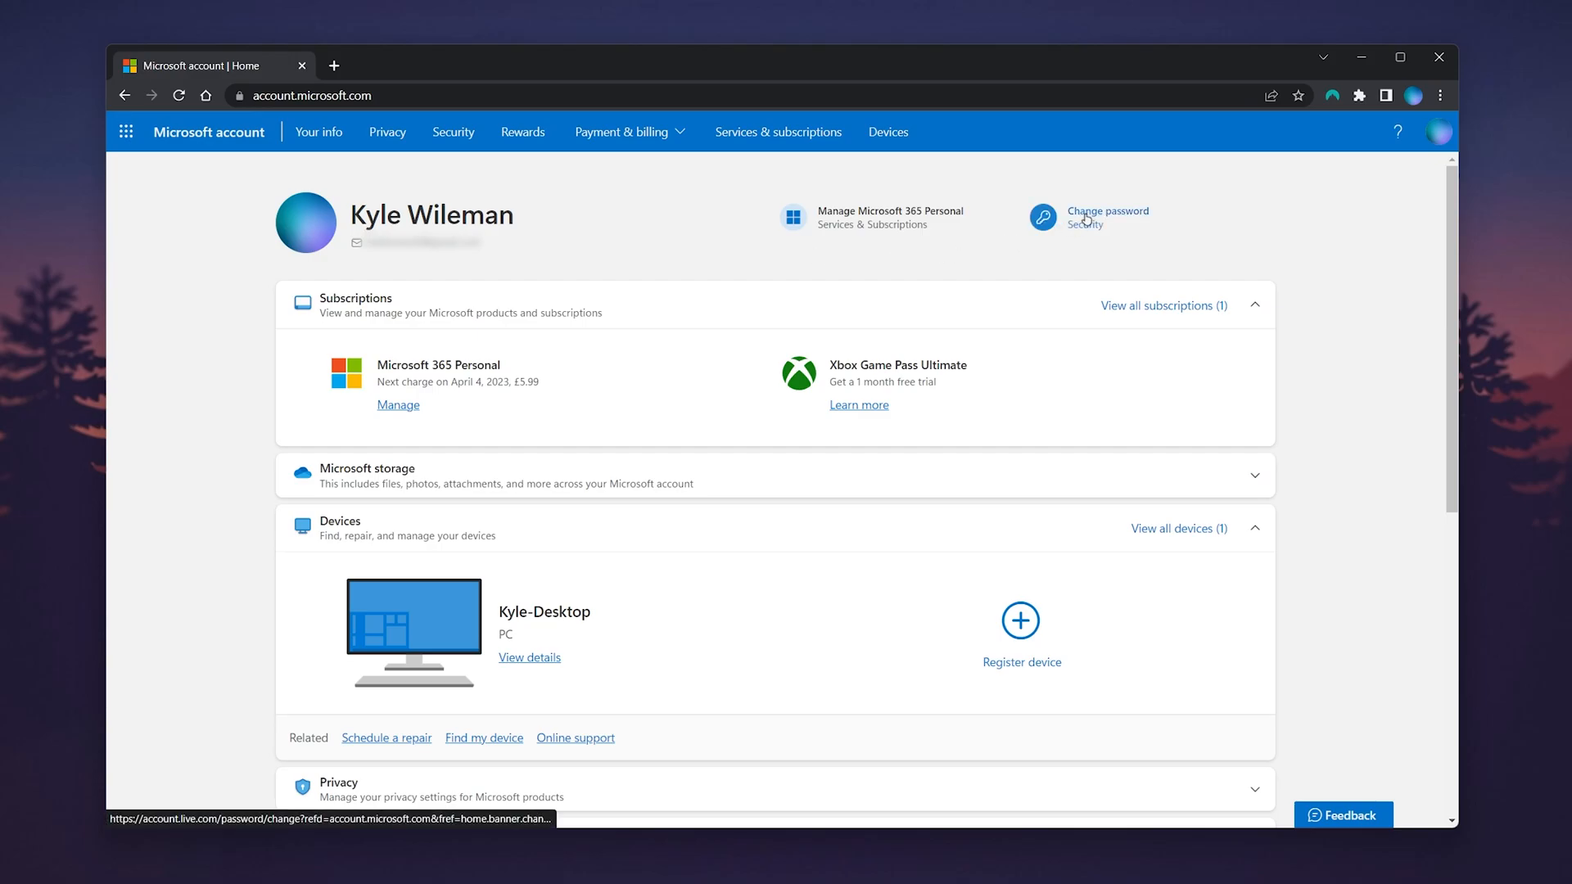
{"action": "left_click", "coordinate": [1107, 210]}
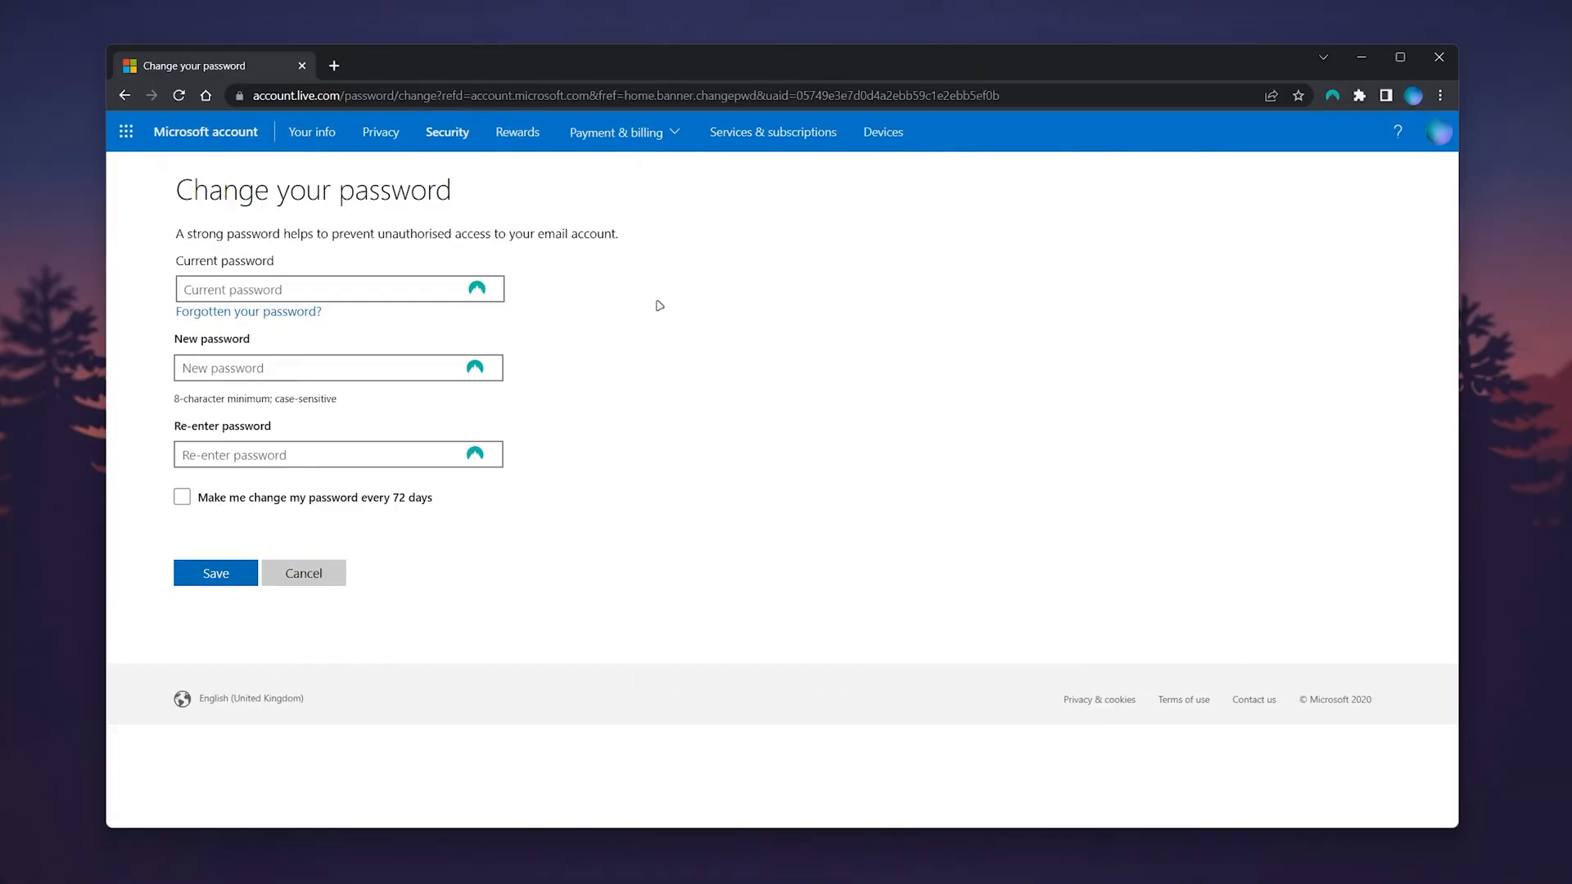
{"action": "mouse_move", "coordinate": [692, 439]}
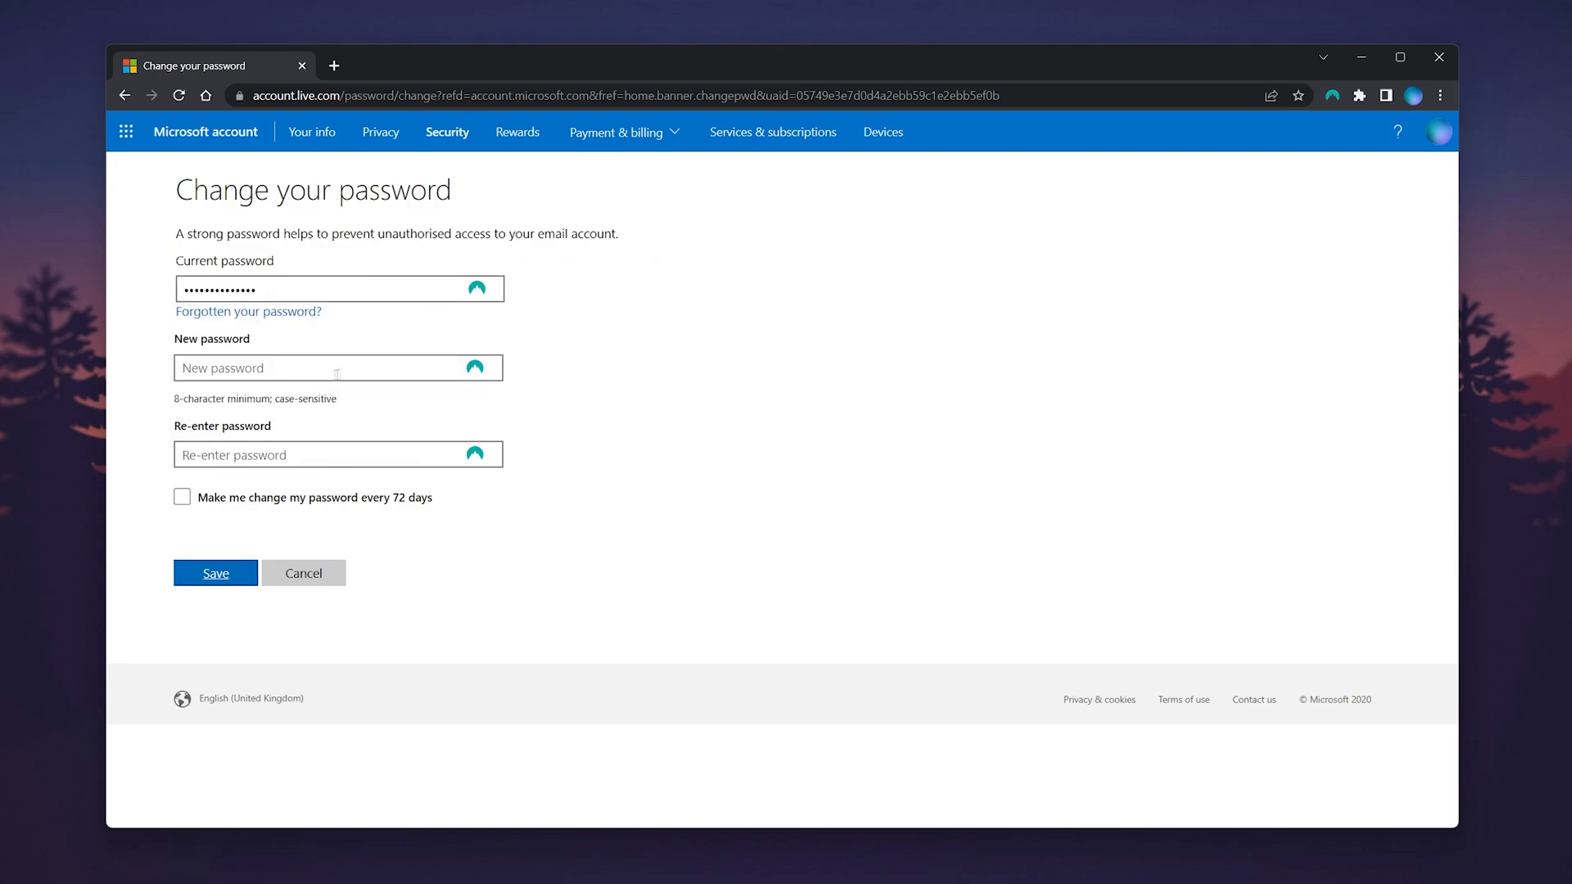
{"action": "mouse_move", "coordinate": [402, 464]}
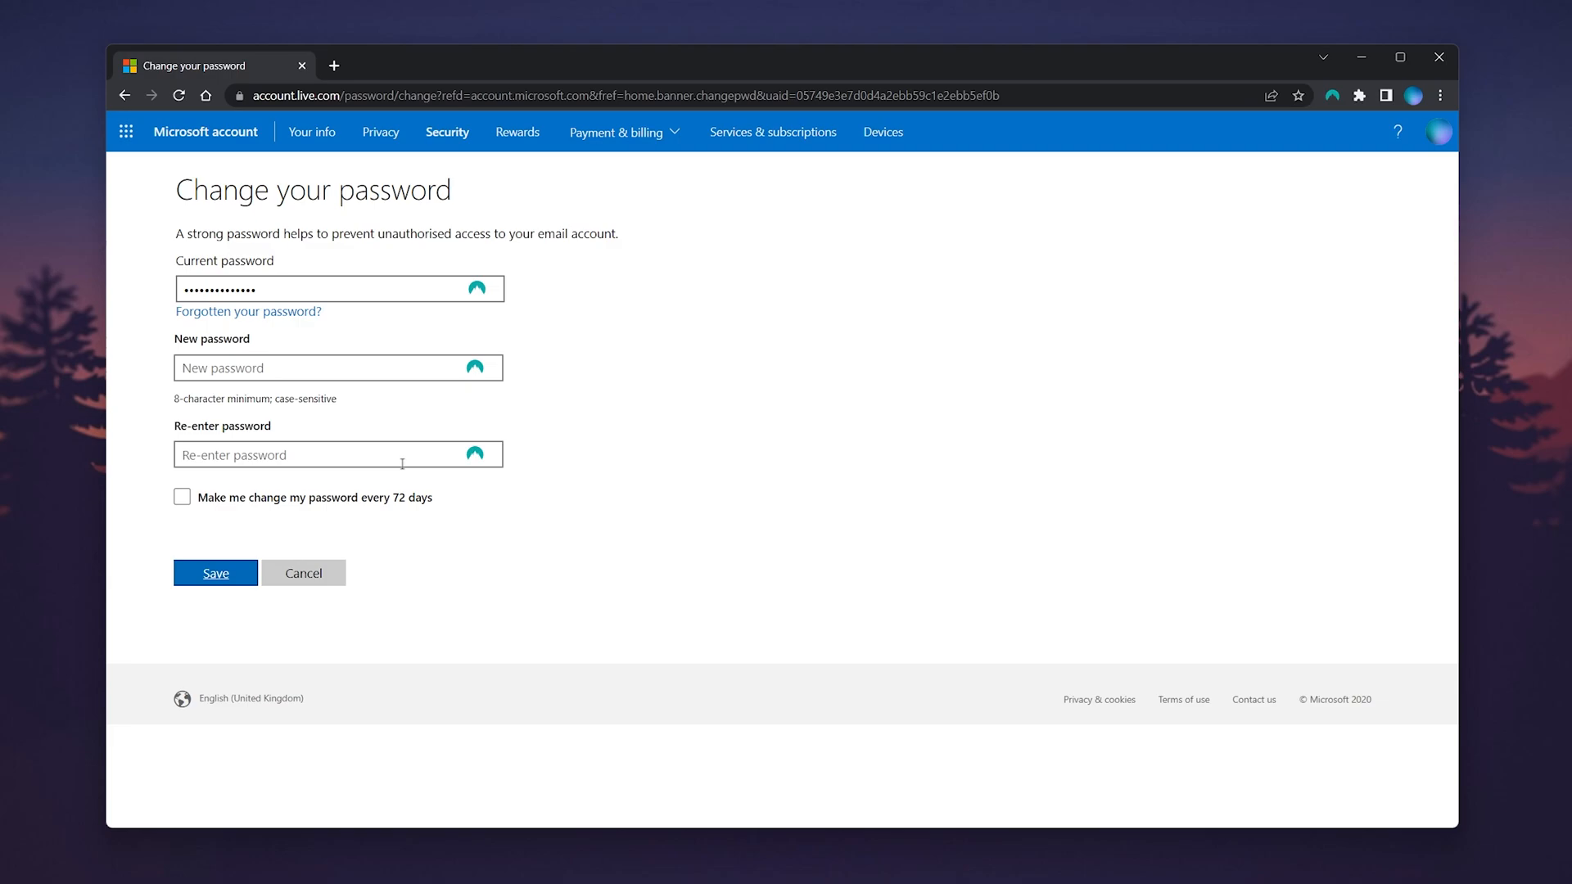
Step: Fill the new-password fields with a generated strong password and save it
{"action": "left_click", "coordinate": [339, 367]}
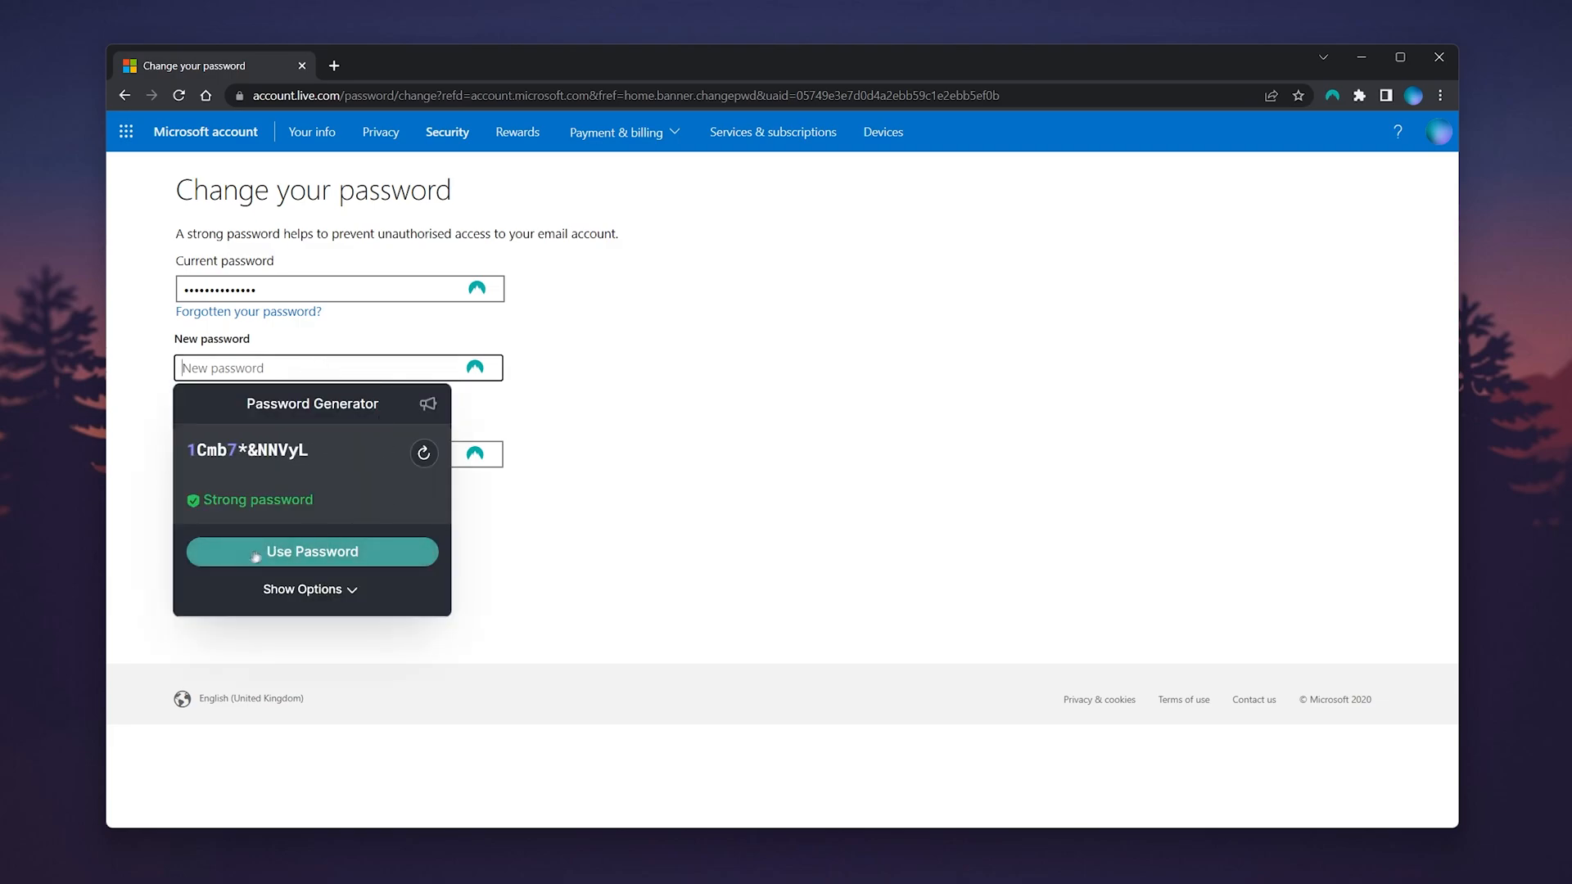
{"action": "left_click", "coordinate": [311, 551]}
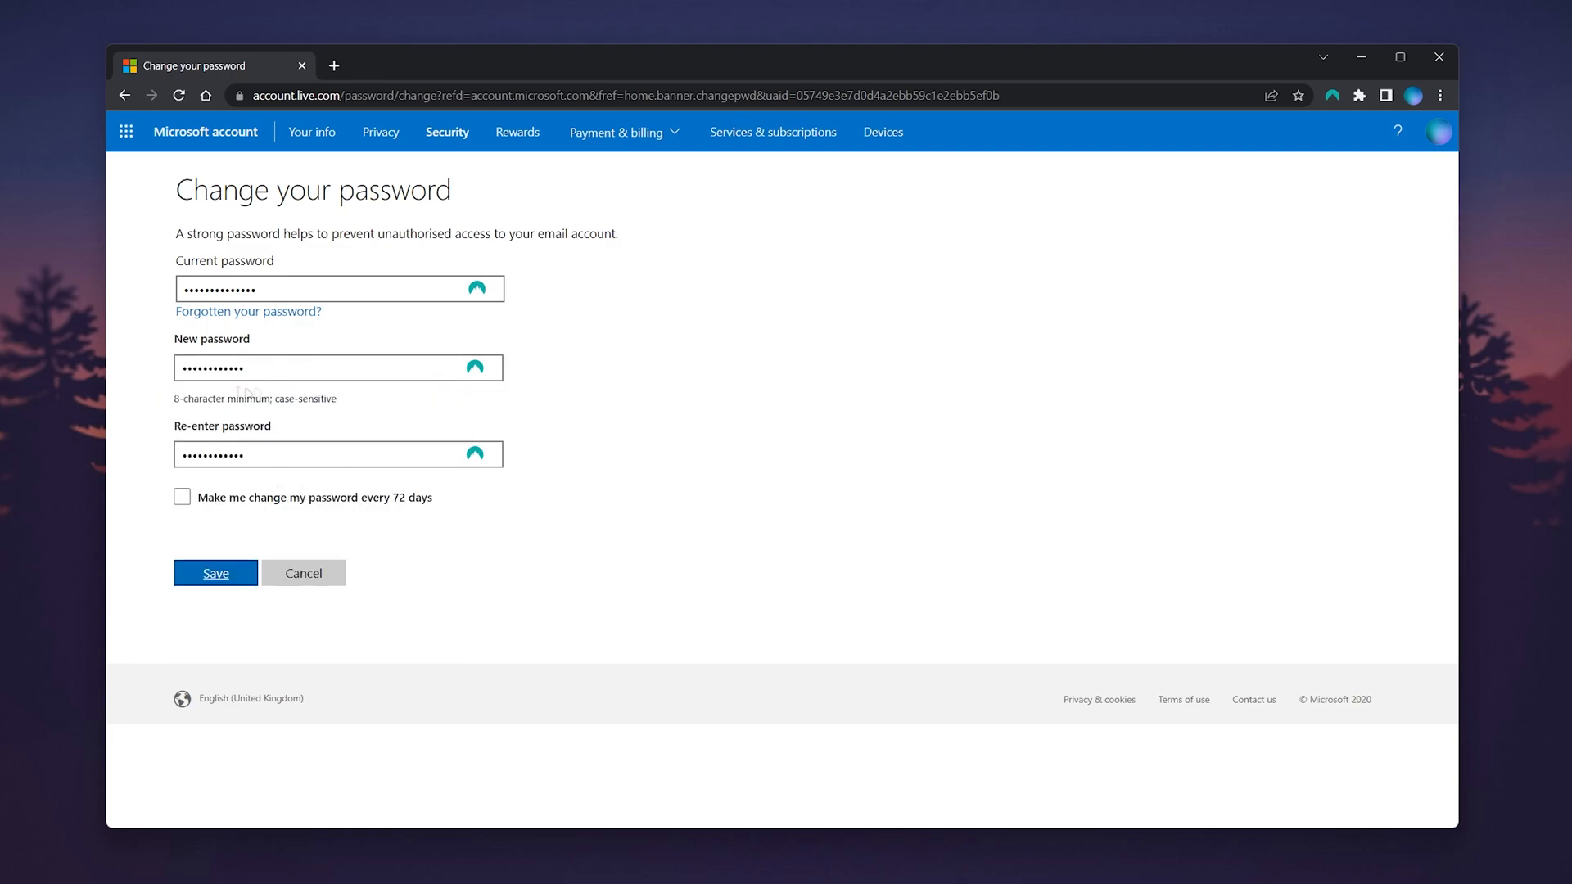
{"action": "left_click", "coordinate": [215, 572]}
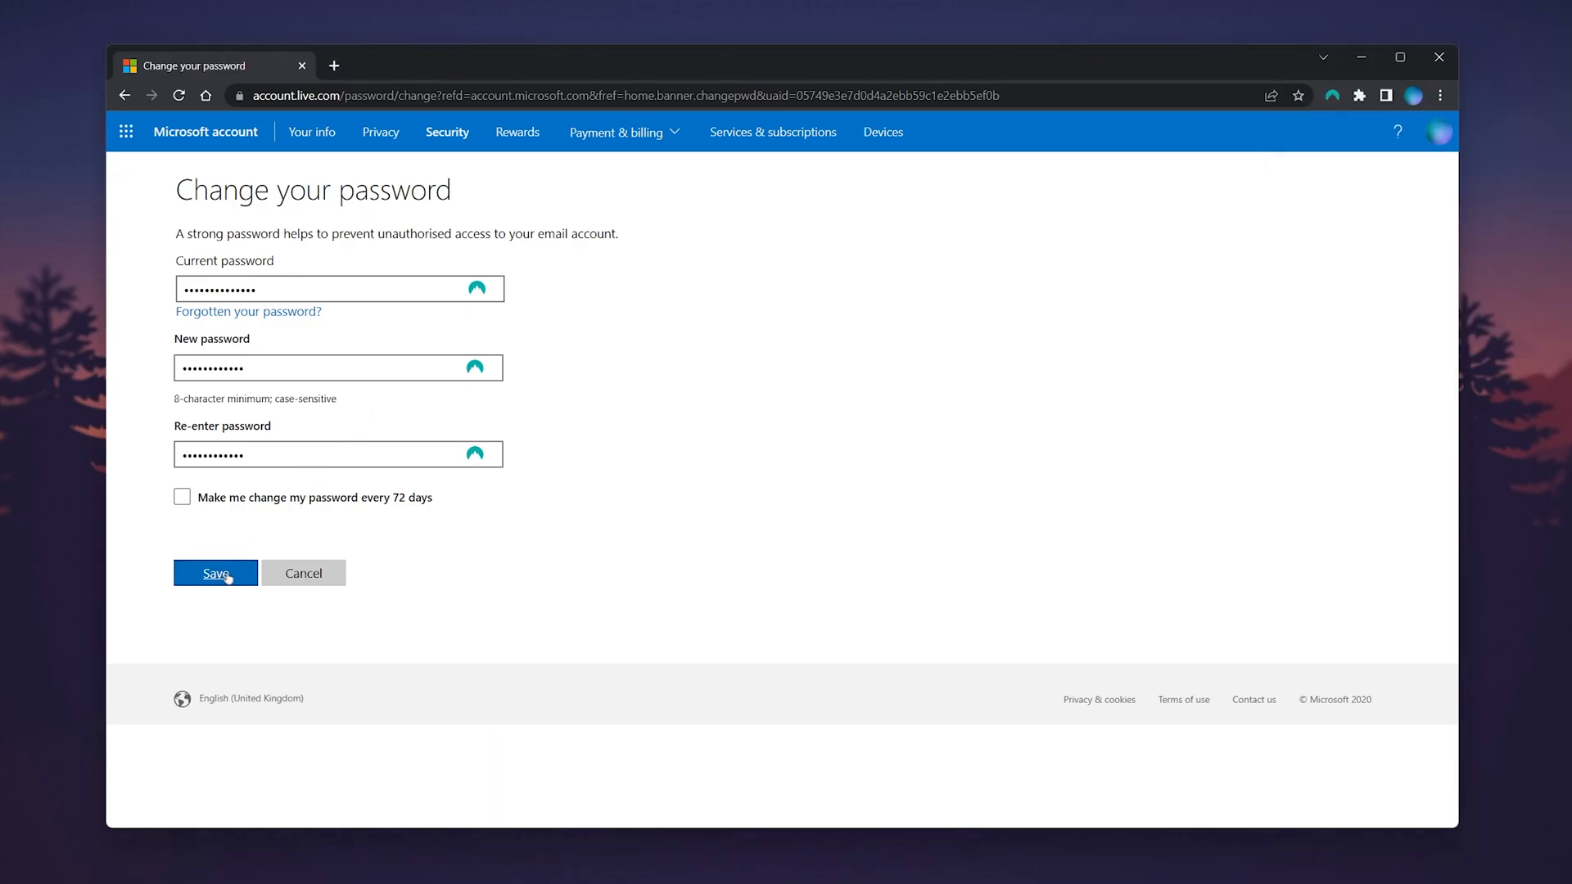
{"action": "left_click", "coordinate": [215, 573]}
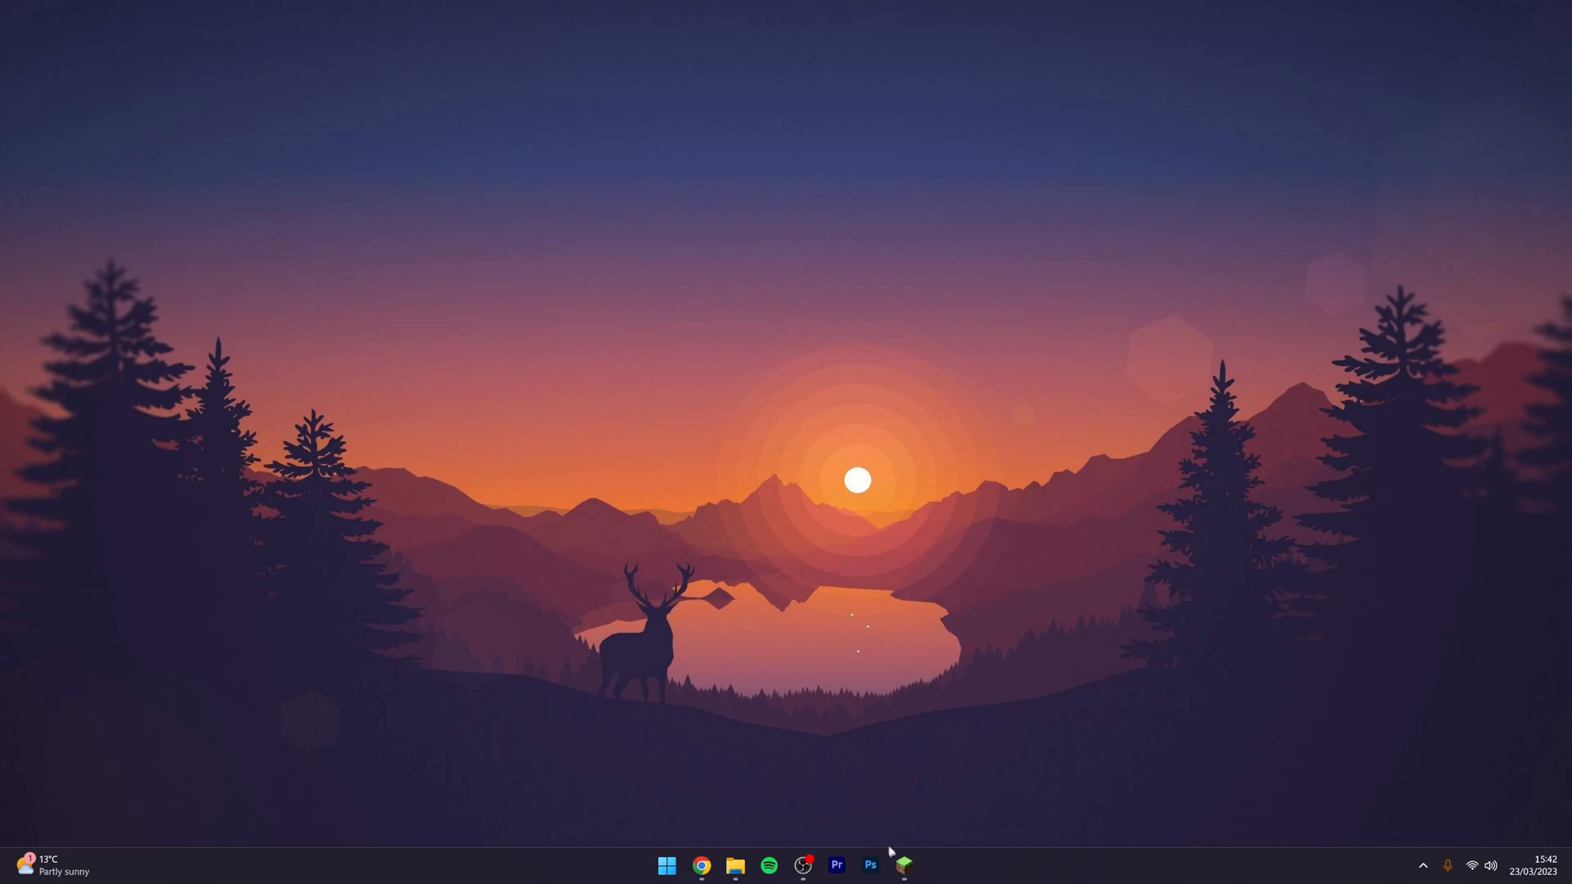
{"action": "left_click", "coordinate": [900, 863]}
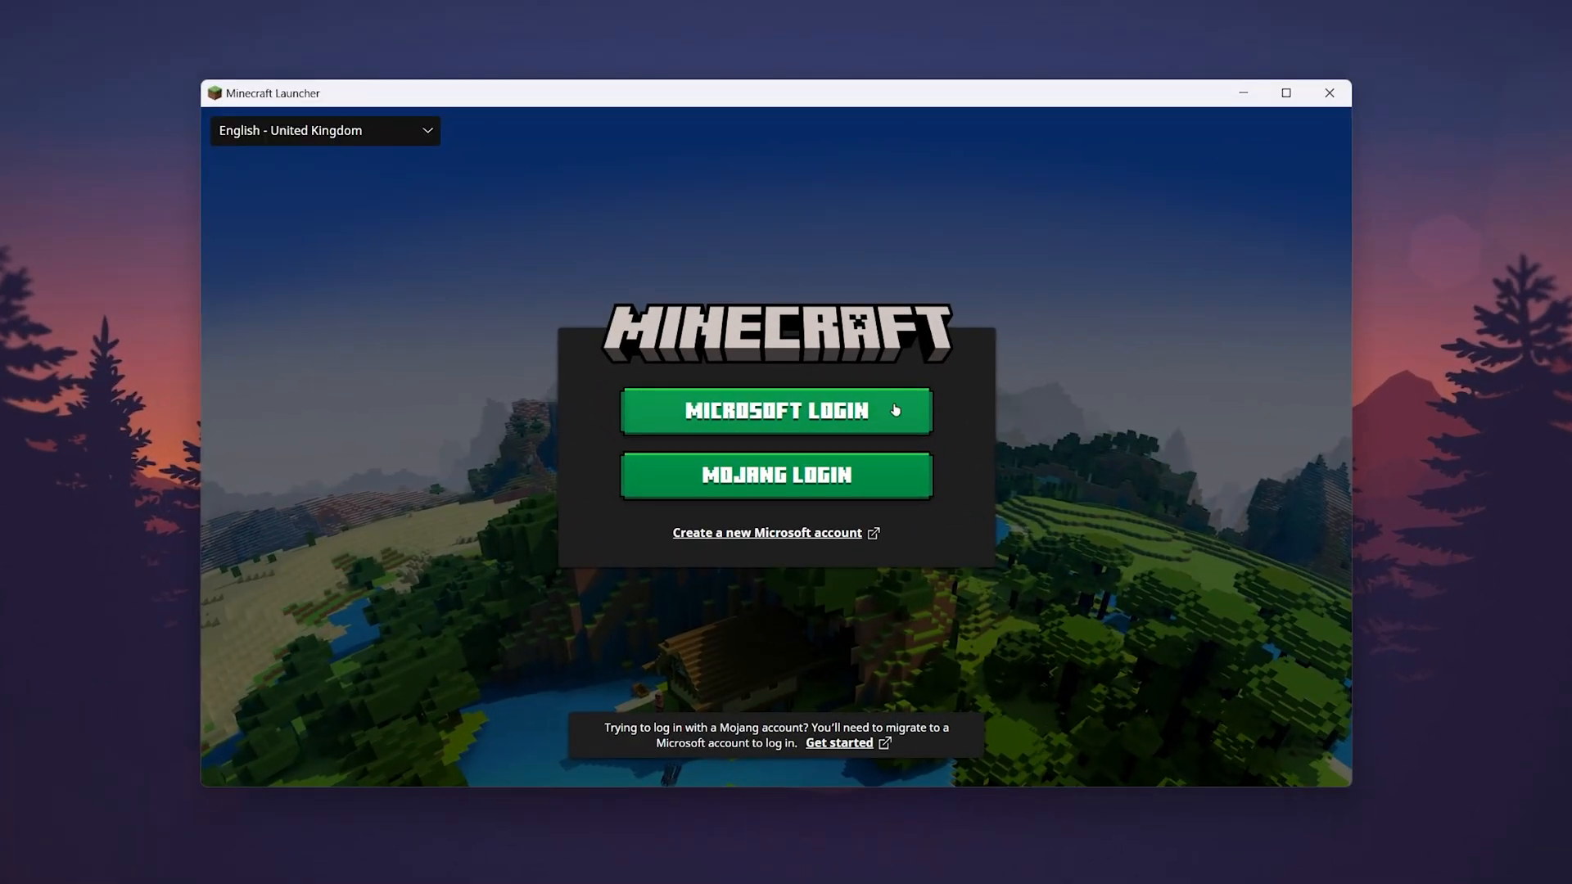
{"action": "left_click", "coordinate": [1330, 93]}
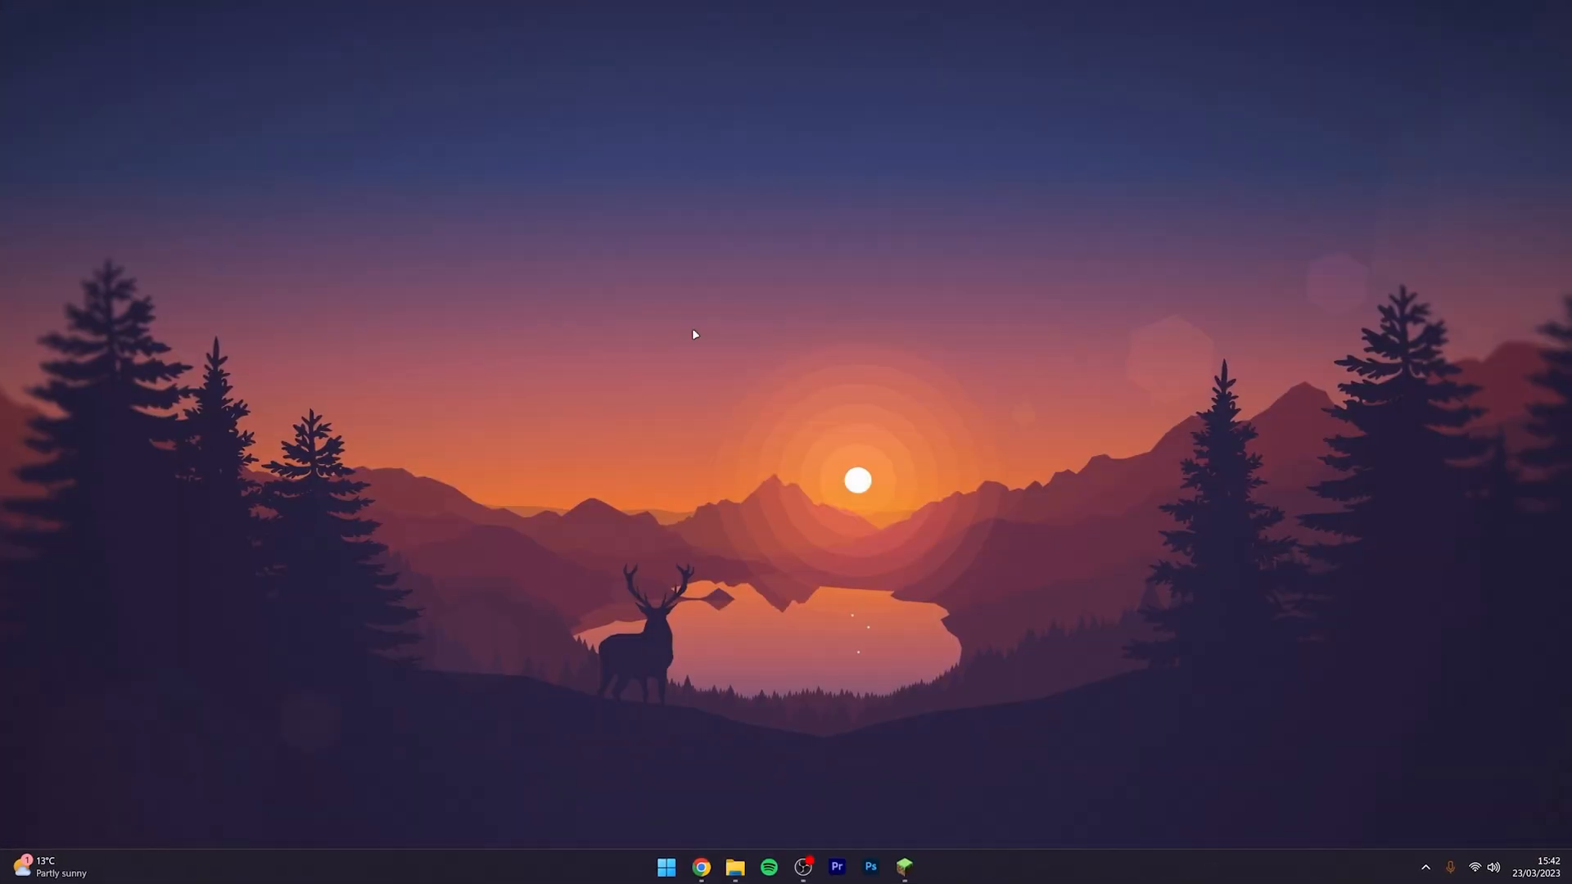